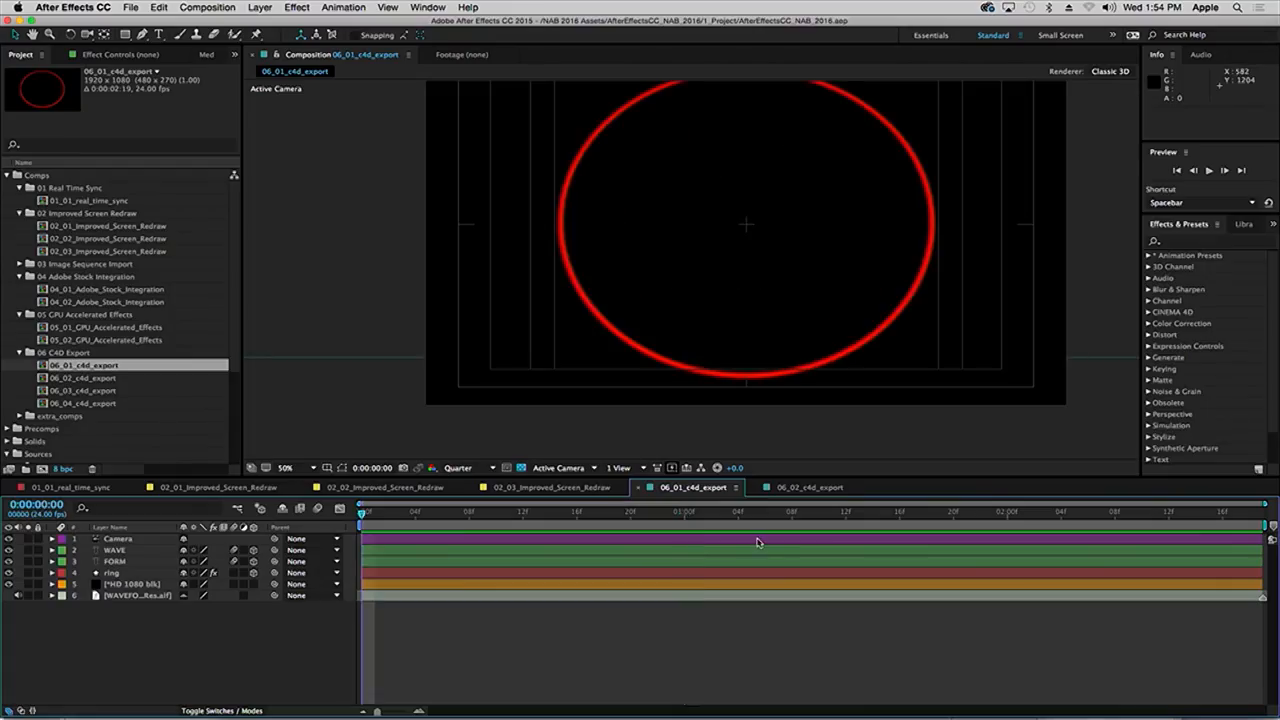
Step: Scrub forward to reveal the WAVE FORM text and start the MAXON Cinema 4D export
click(52, 596)
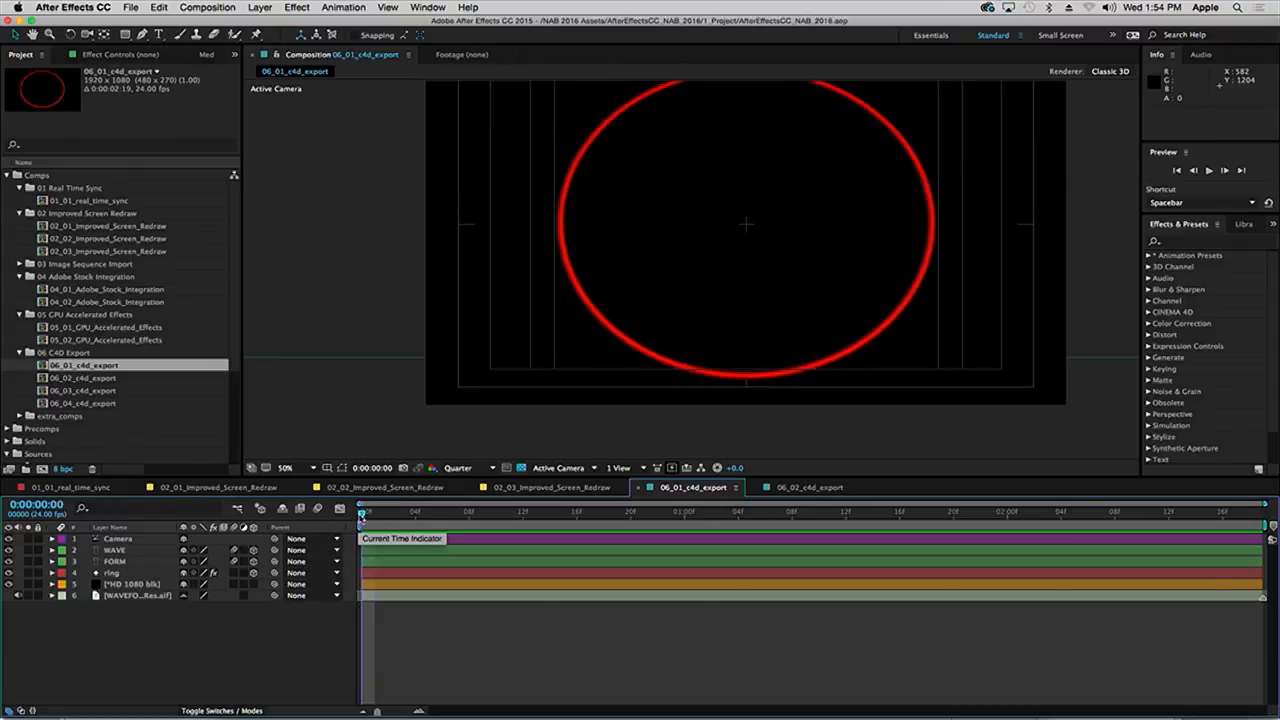
drag(364, 512, 656, 512)
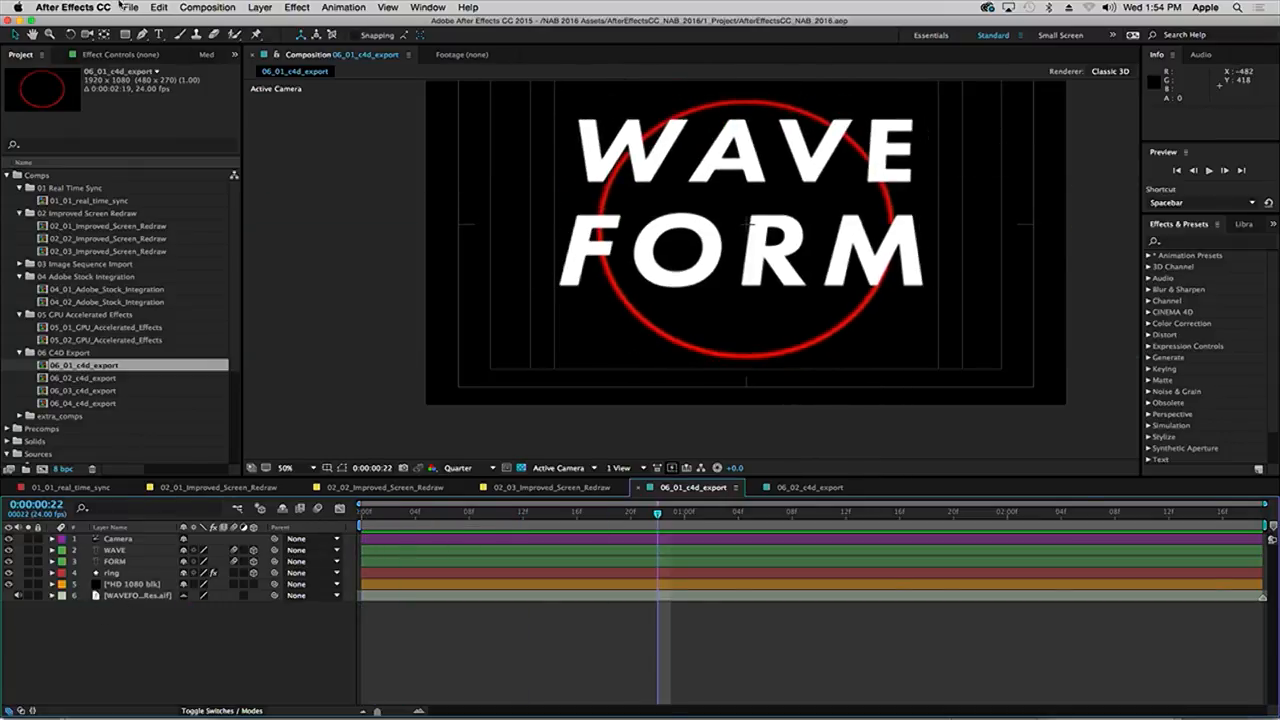
click(130, 8)
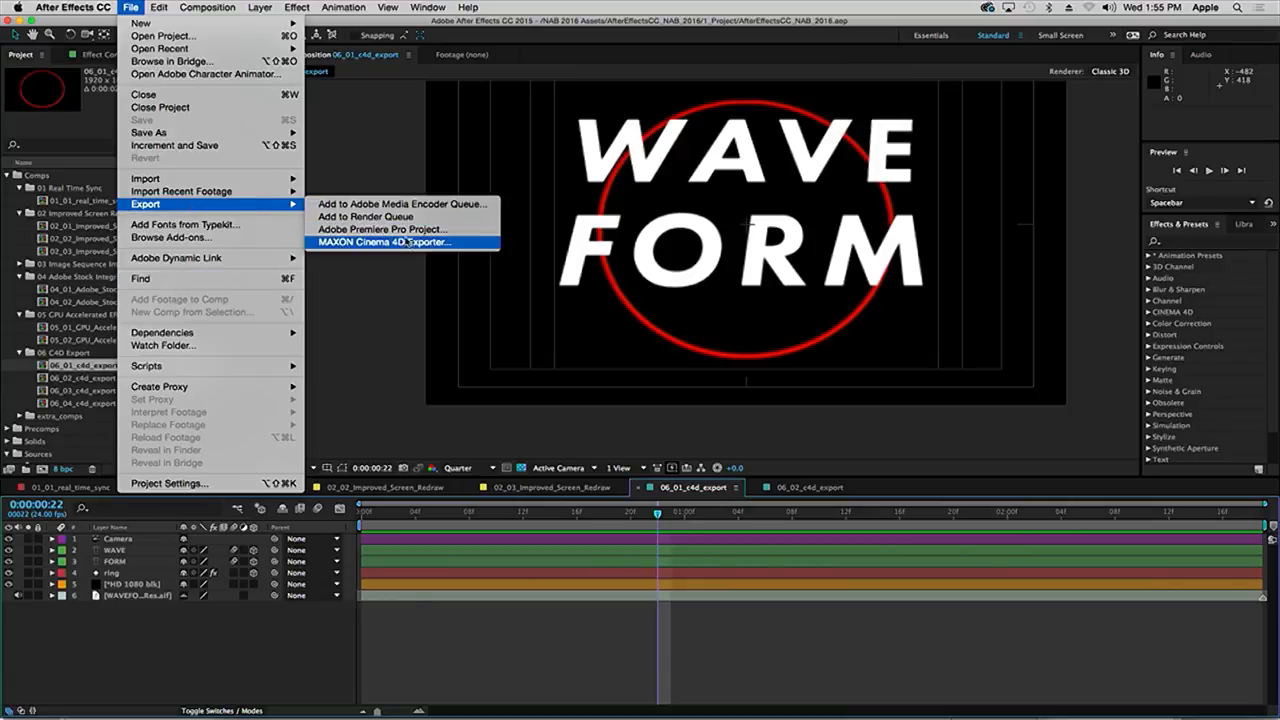
click(384, 242)
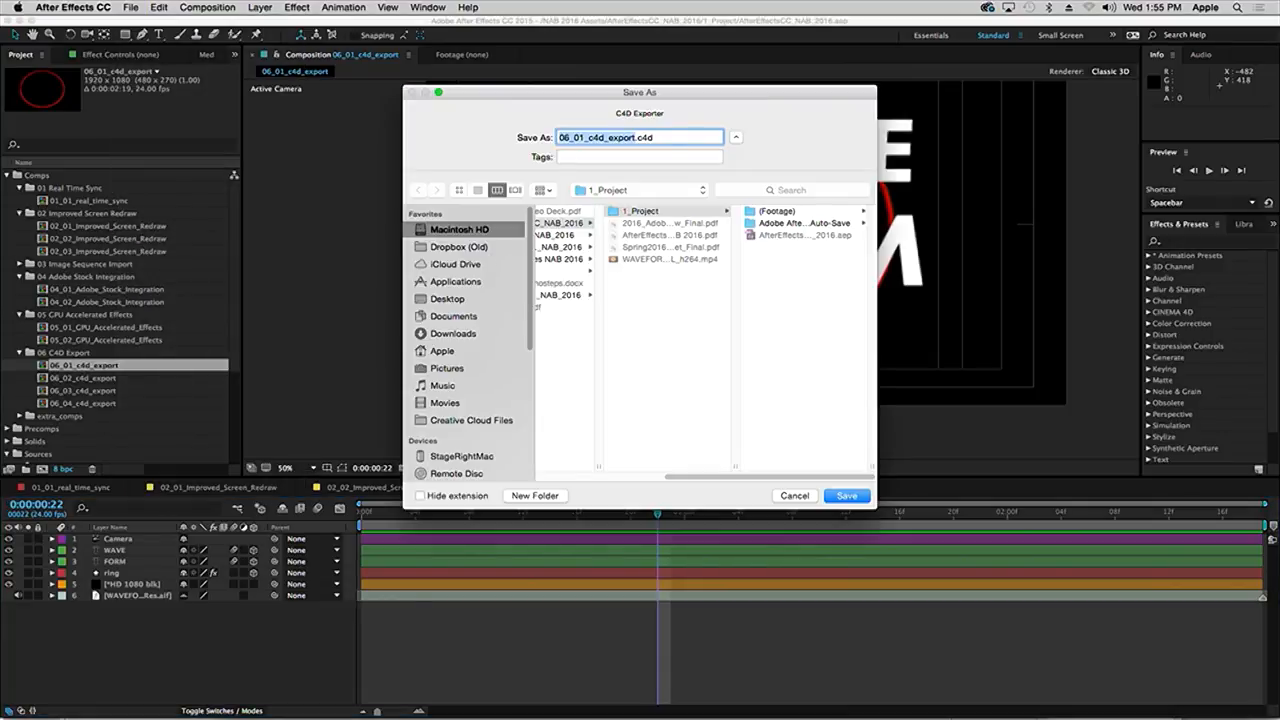
Step: Save the scene as Maxon_T3.c4d on the Desktop with text exported as extruded geometry
text(.c4d)
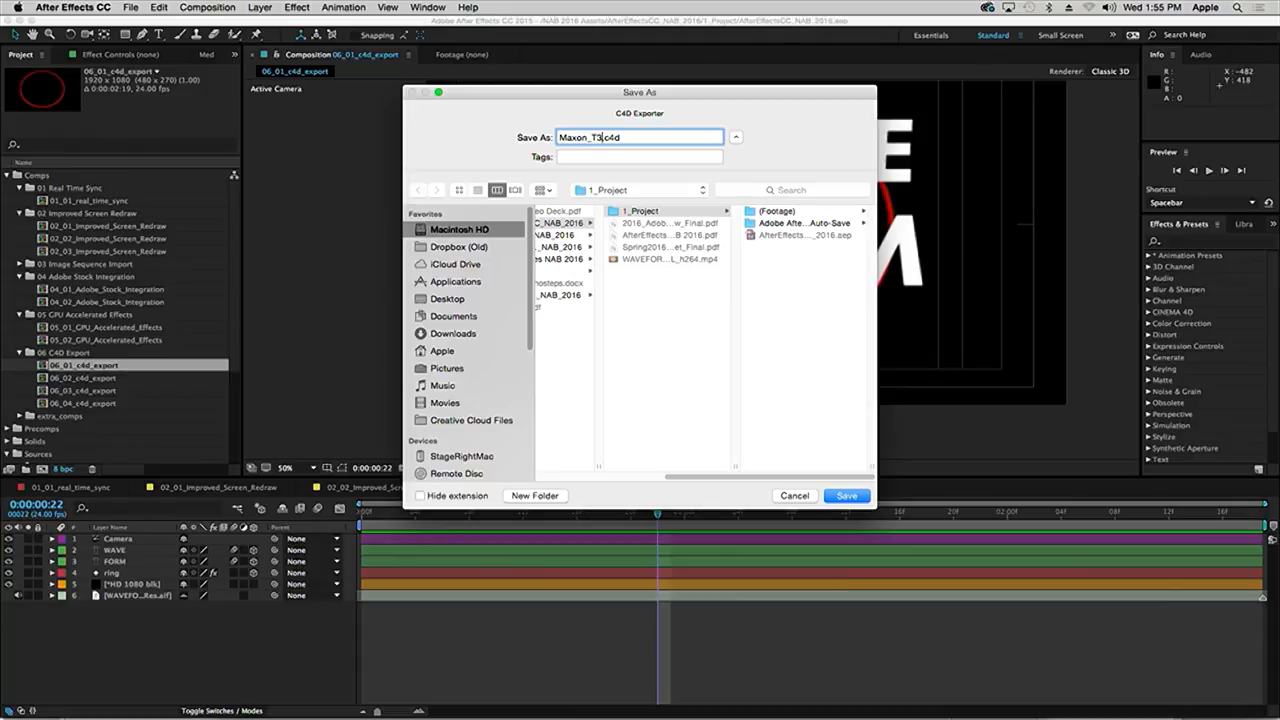
click(448, 298)
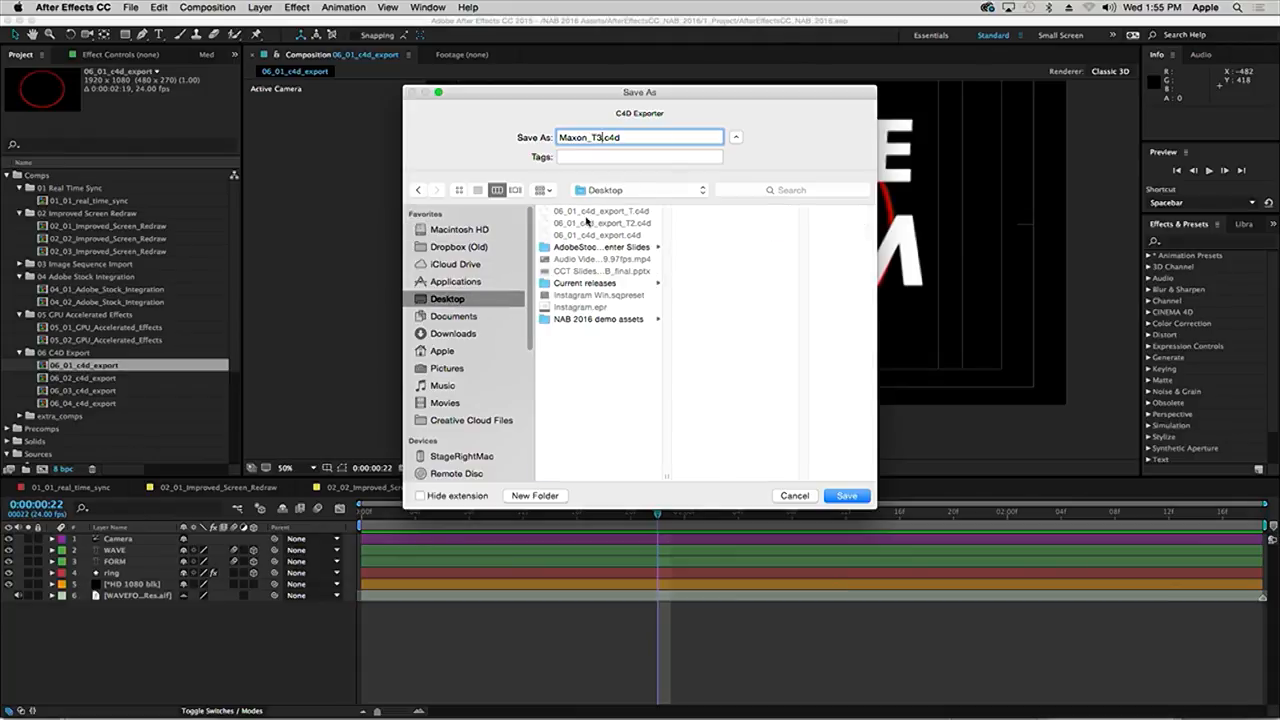
click(846, 496)
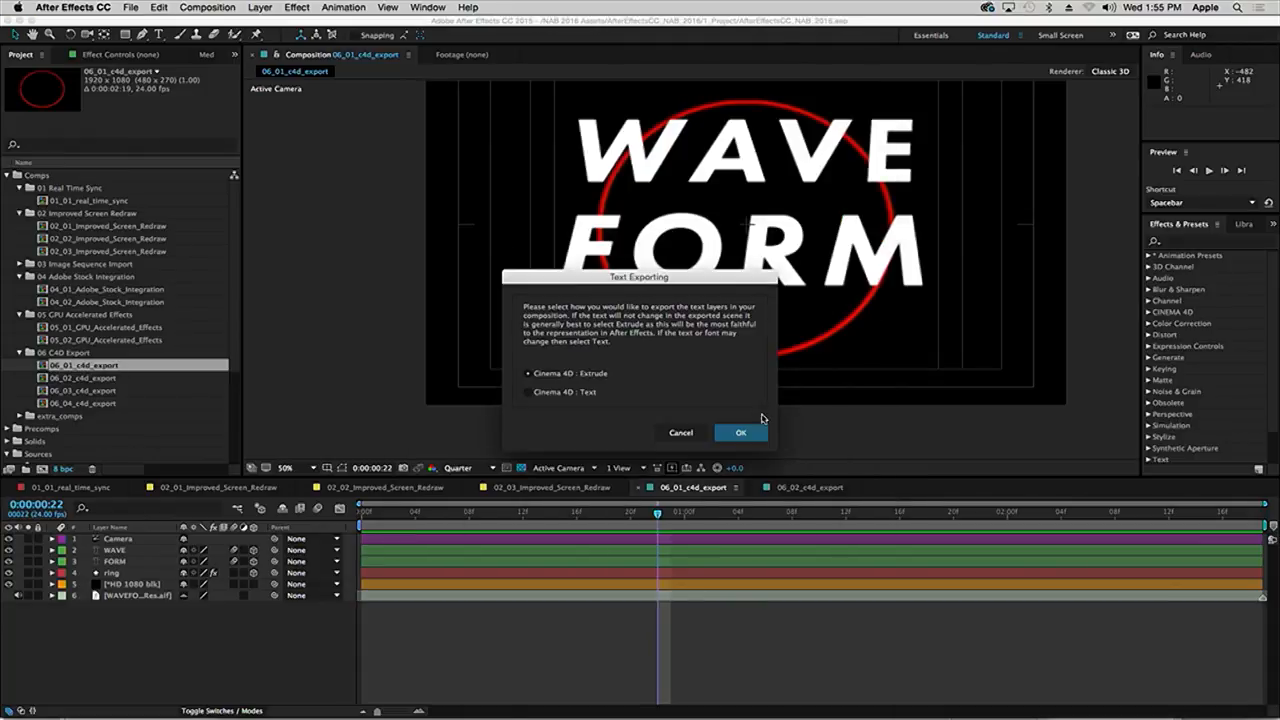
mouse_move(604, 388)
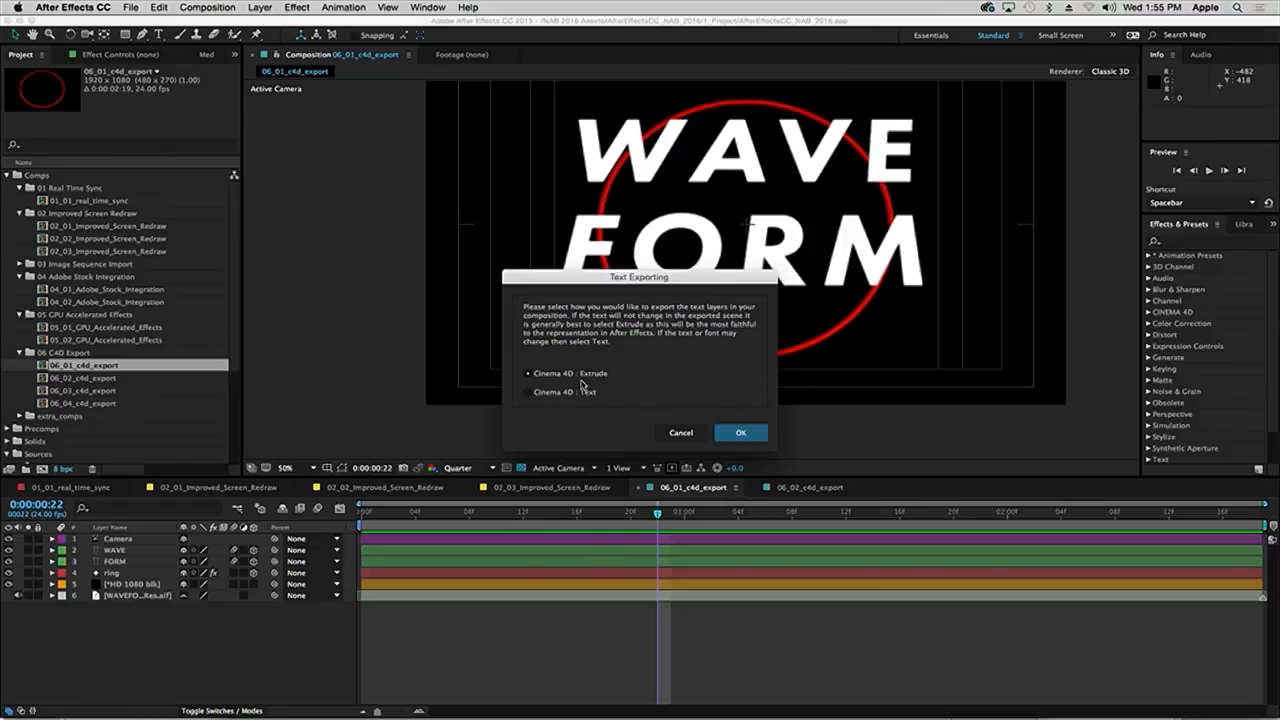
mouse_move(568, 404)
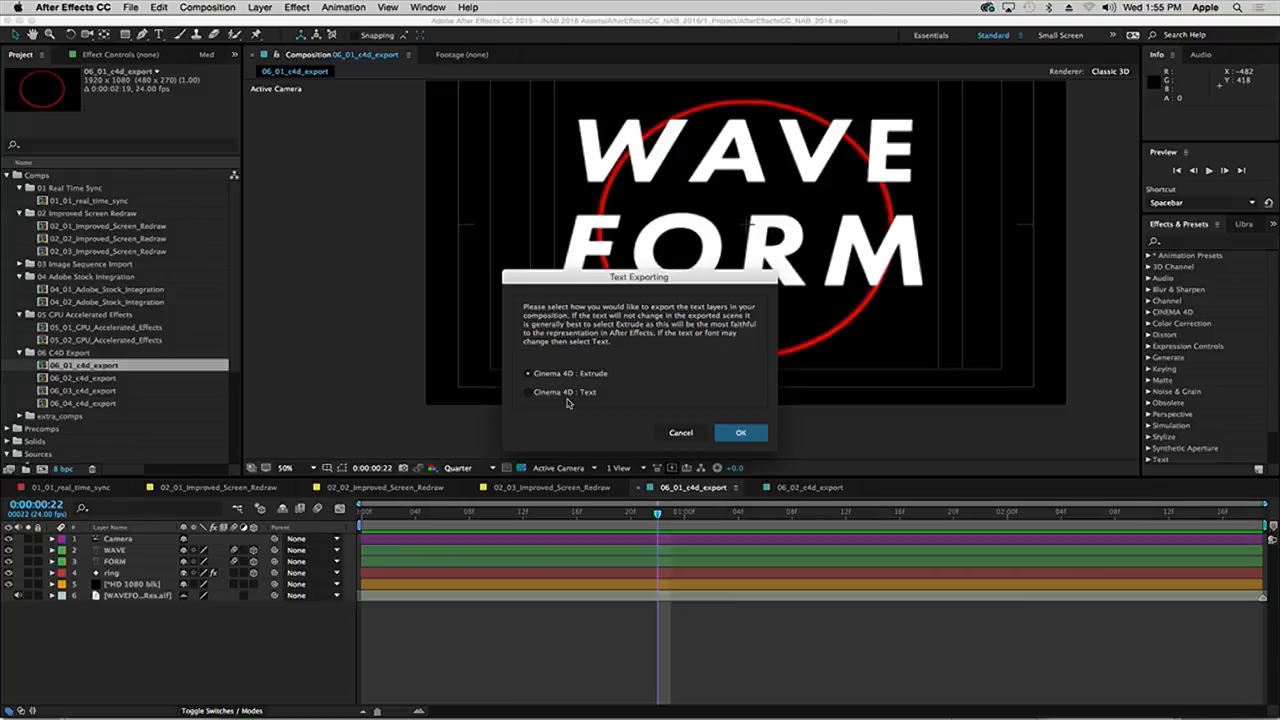
click(740, 432)
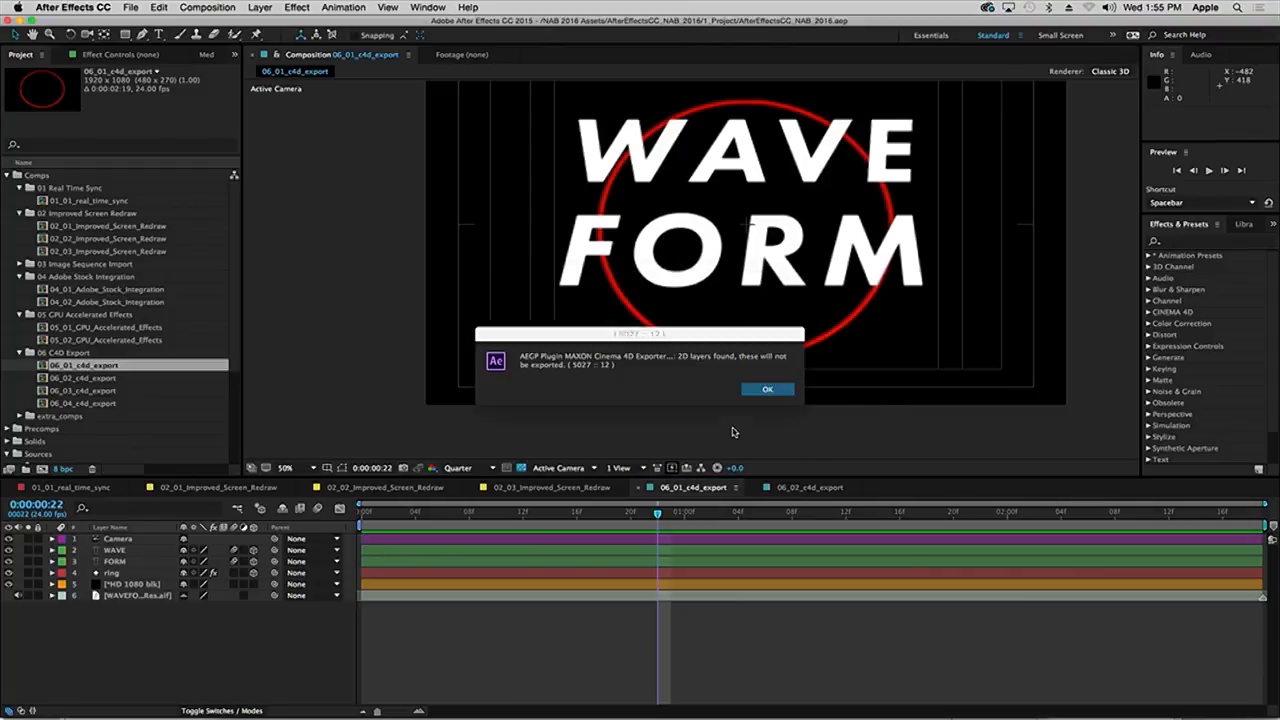
Step: Dismiss the 2D layers alert and import Maxon_T3.c4d into 06_02_c4d_export, opening it in Cinema 4D Lite
click(768, 388)
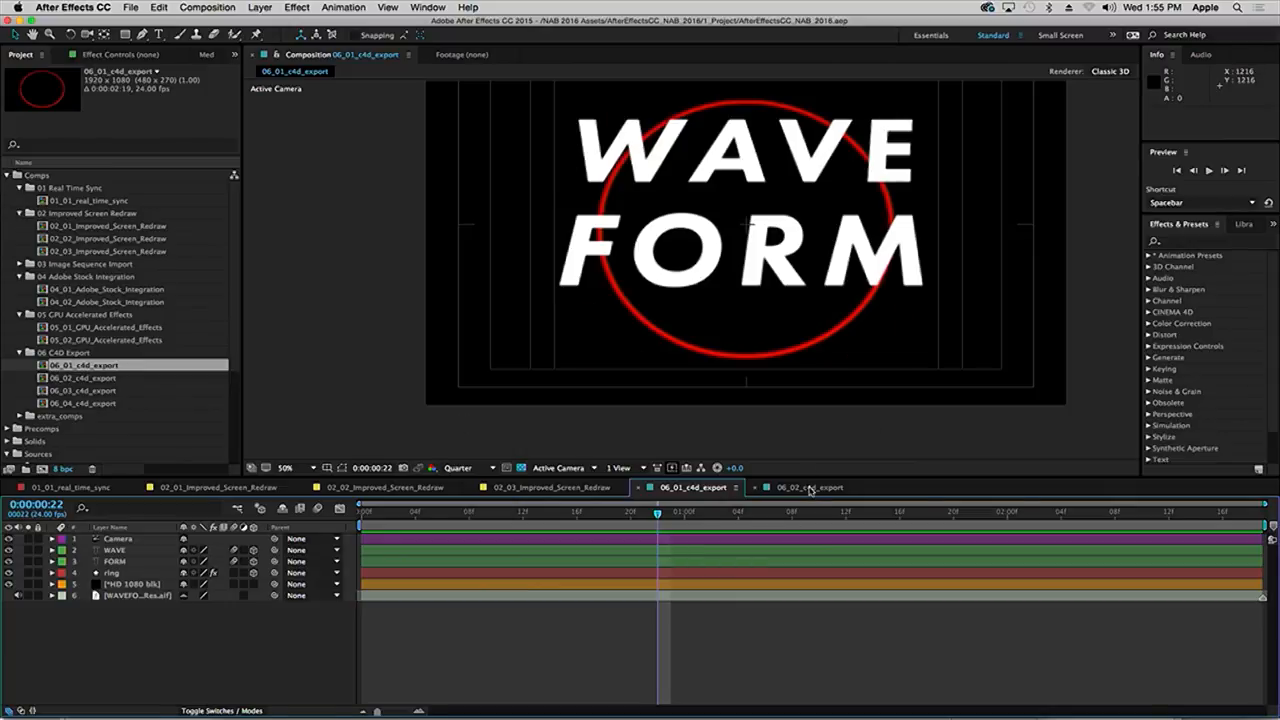
click(804, 488)
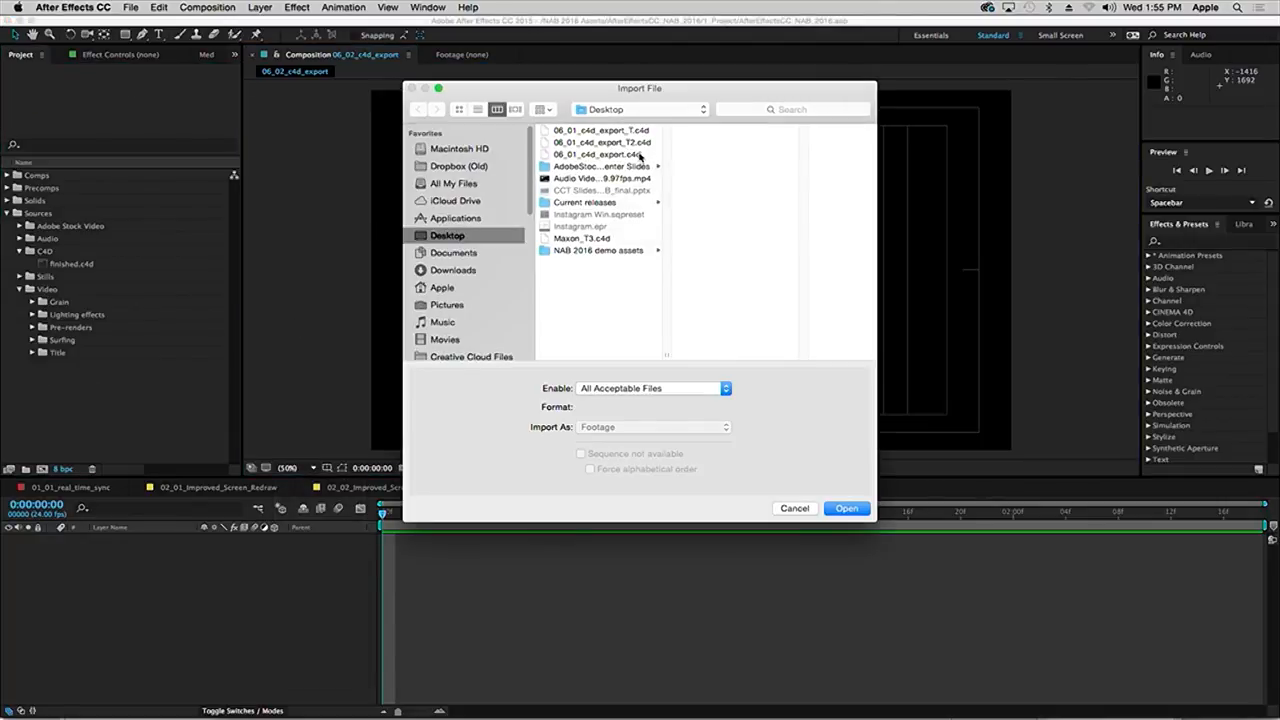
click(580, 238)
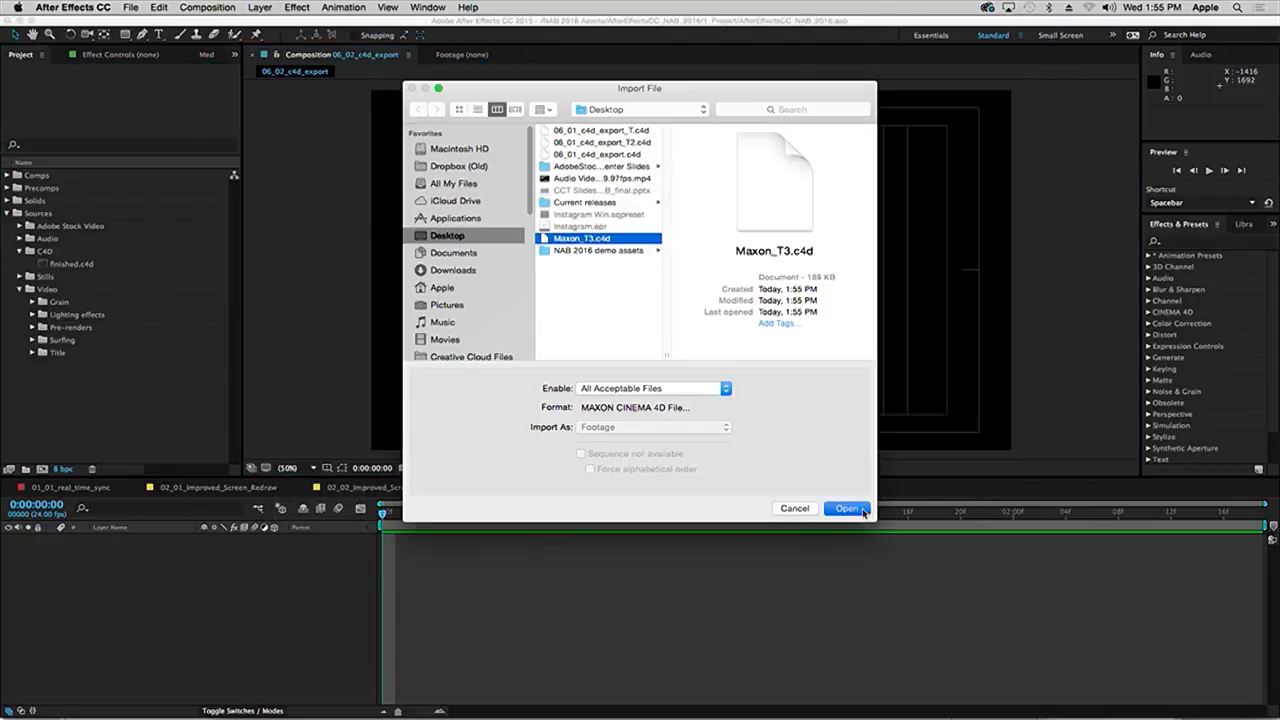
click(846, 508)
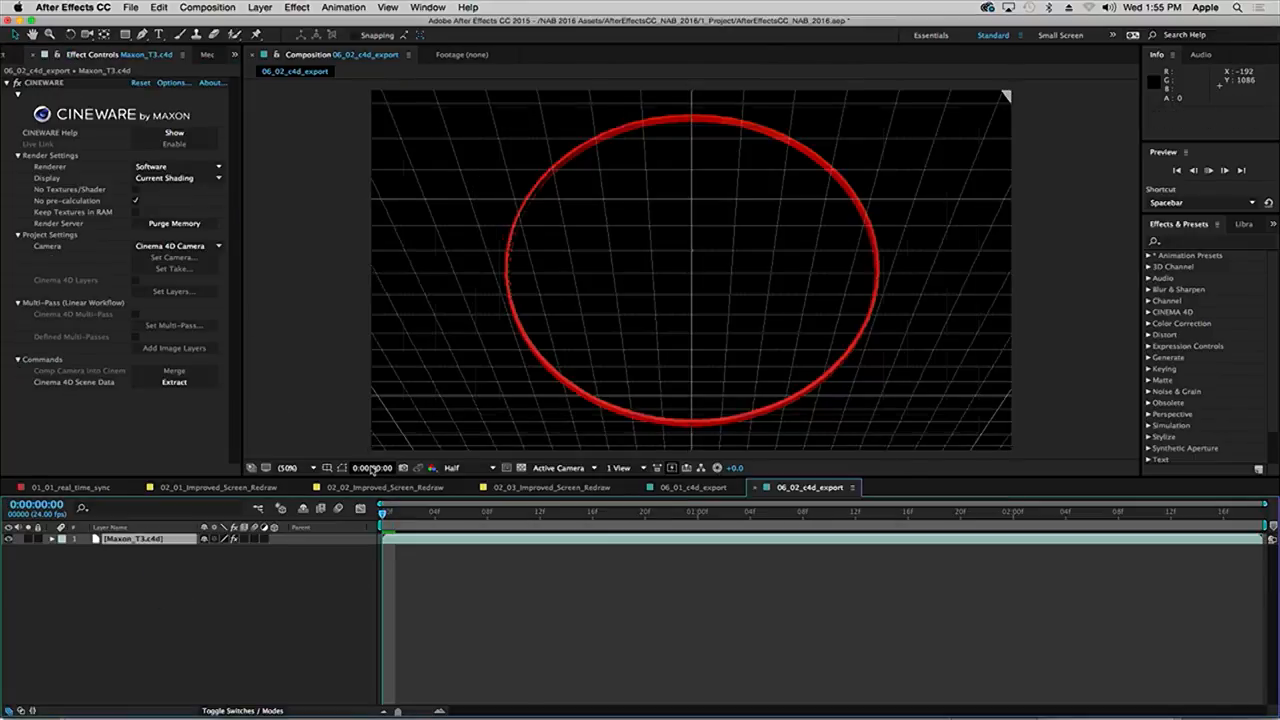
key(Space)
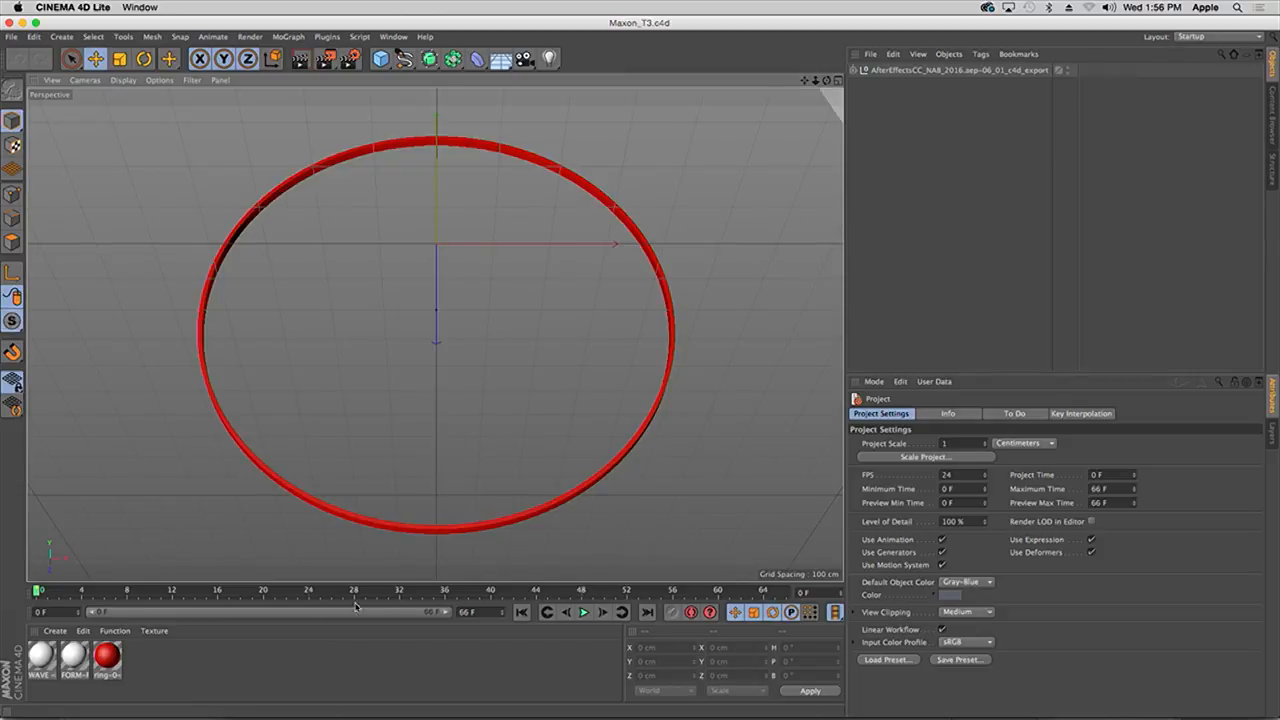
Step: Expand the WAVE group in the Object Manager and deepen the letter Extrude objects
click(584, 612)
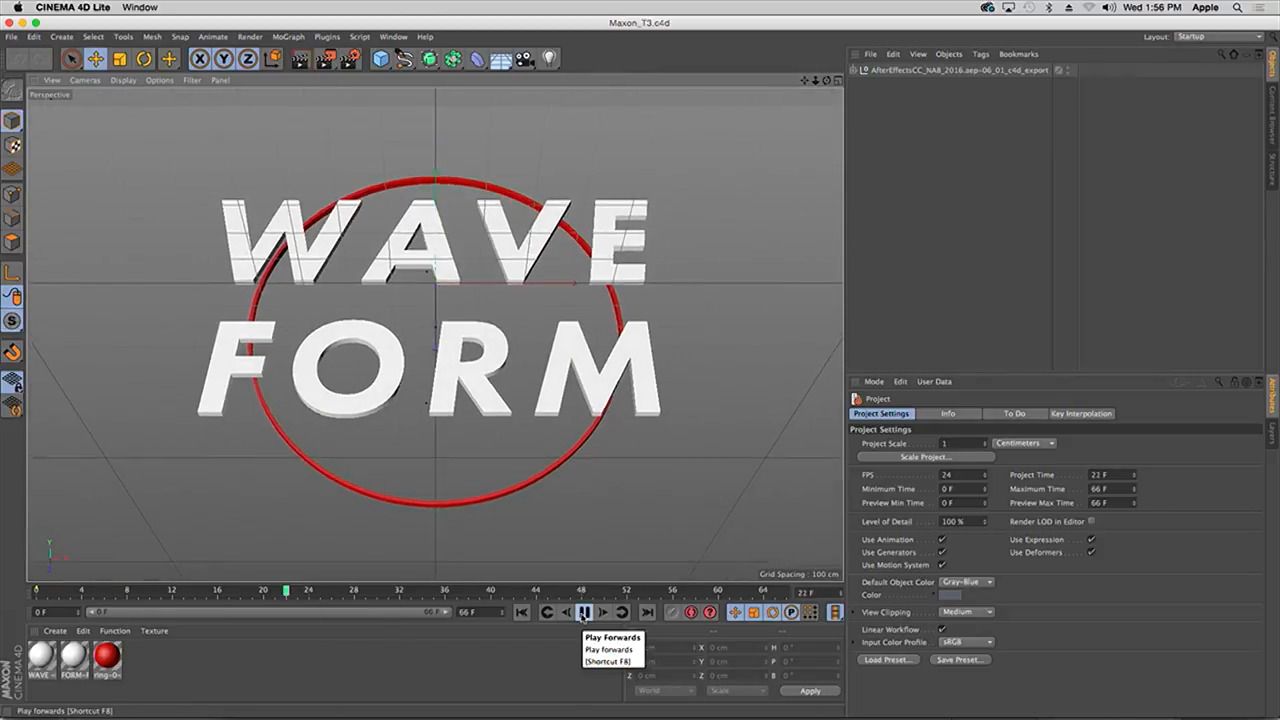
click(584, 612)
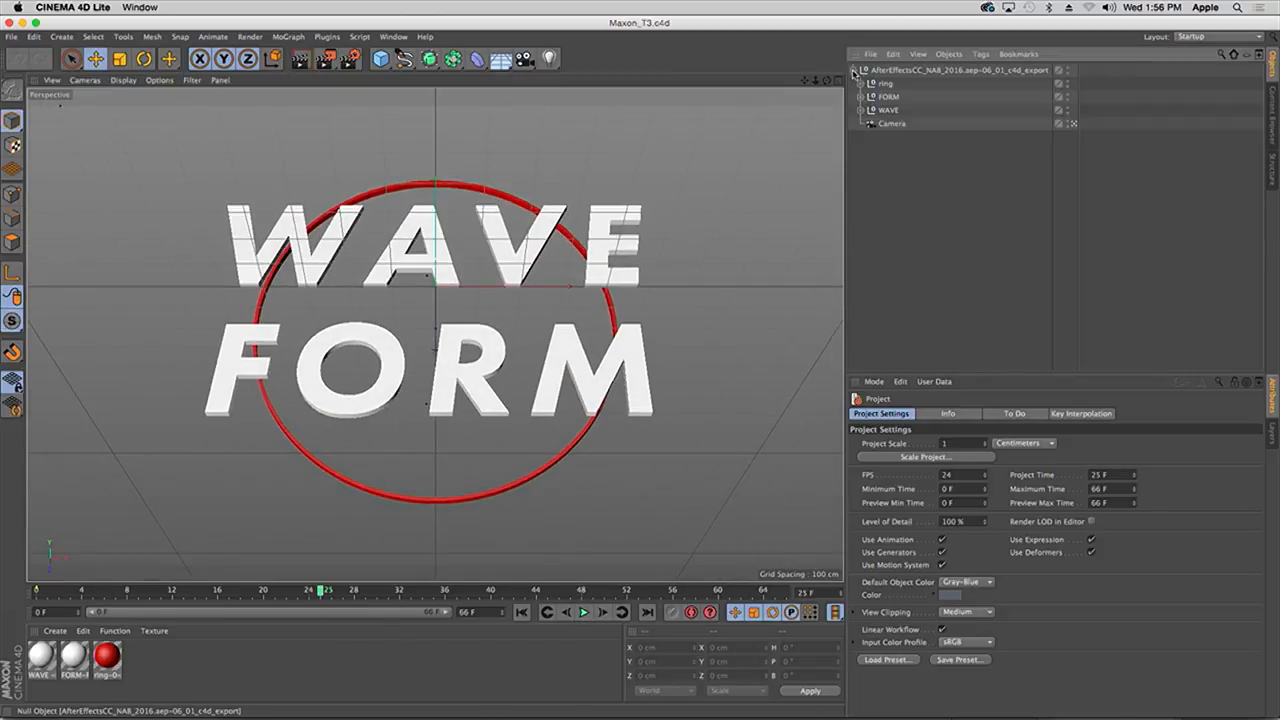
click(866, 110)
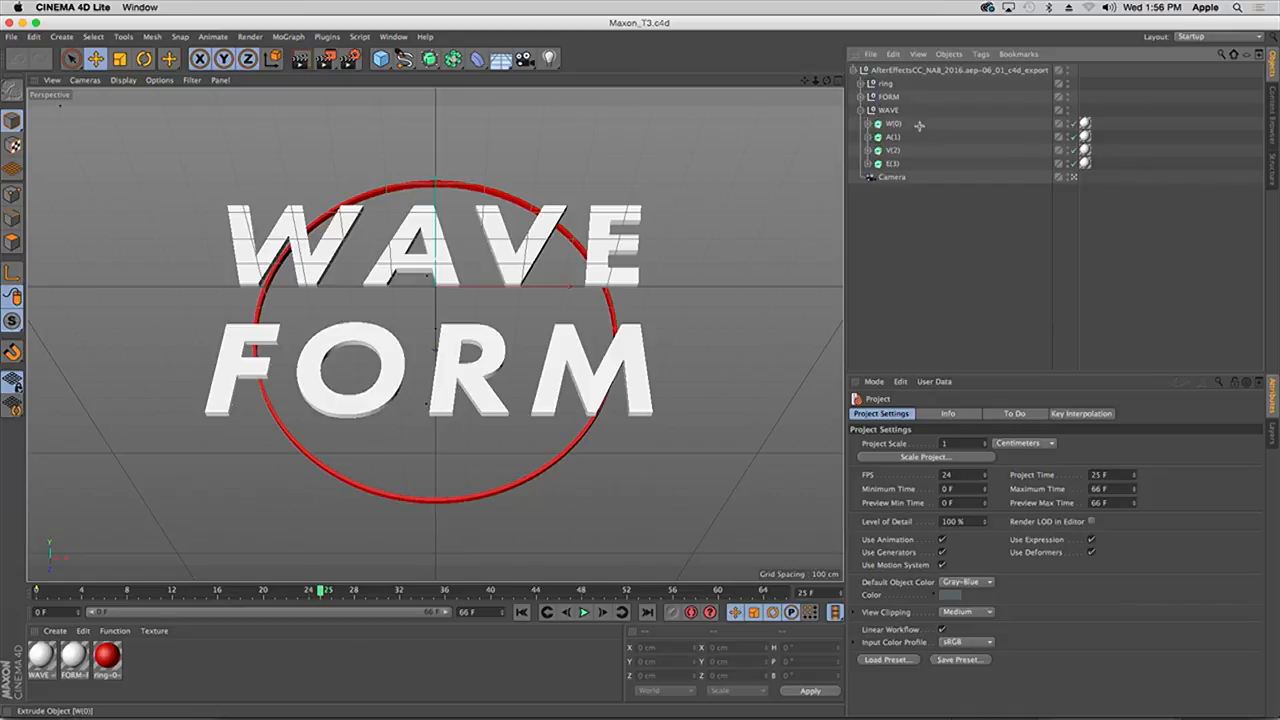
click(888, 110)
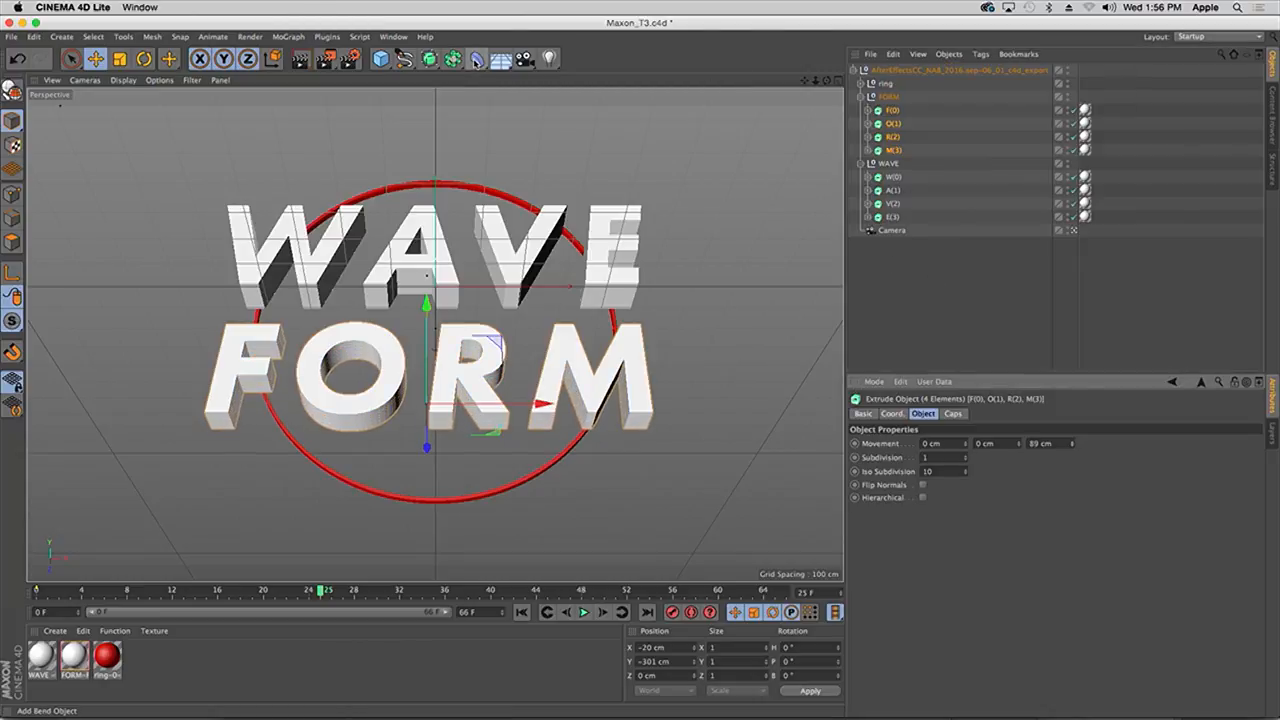
Step: Add a Wind deformer under WAVE and play from the start to preview the ripple
click(476, 58)
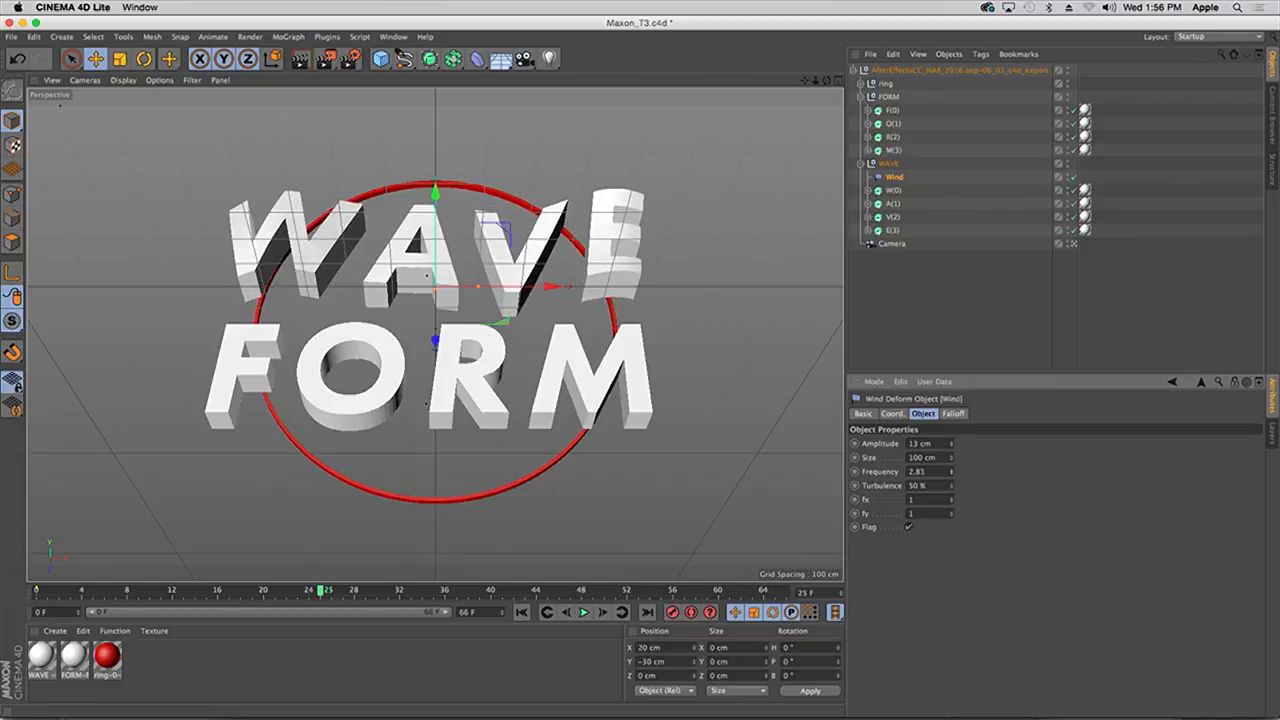
click(584, 612)
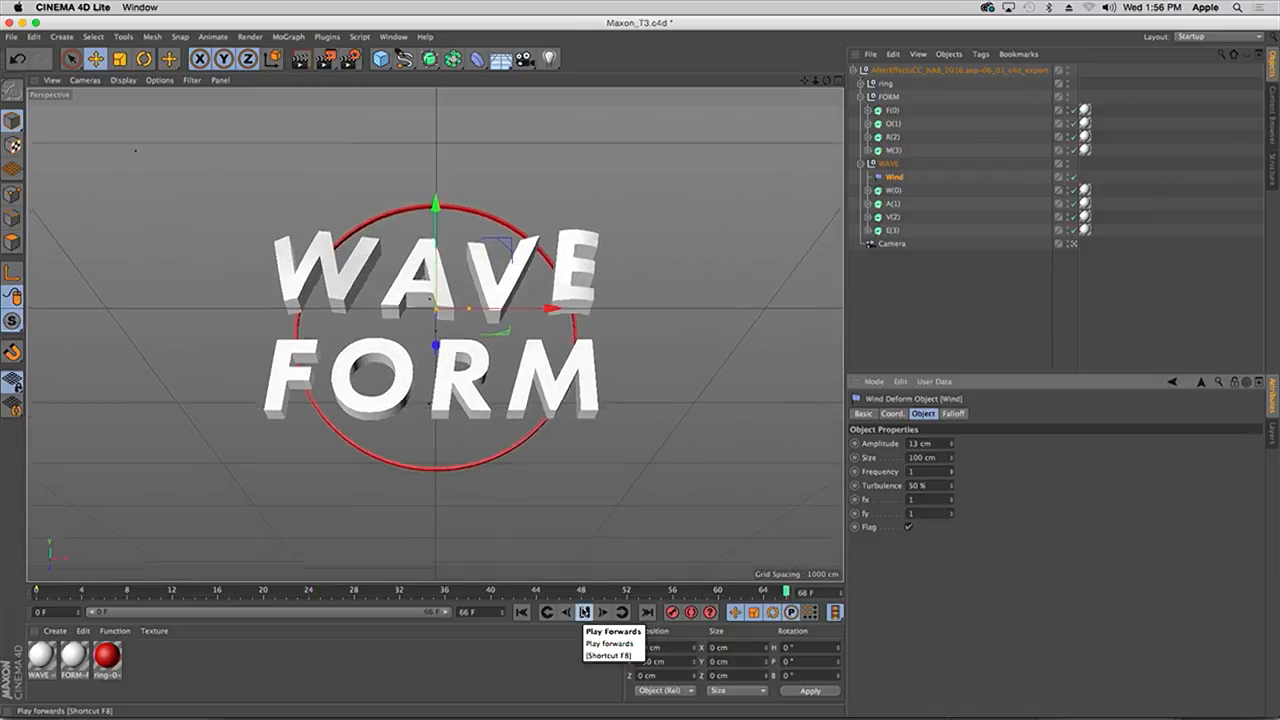
click(584, 612)
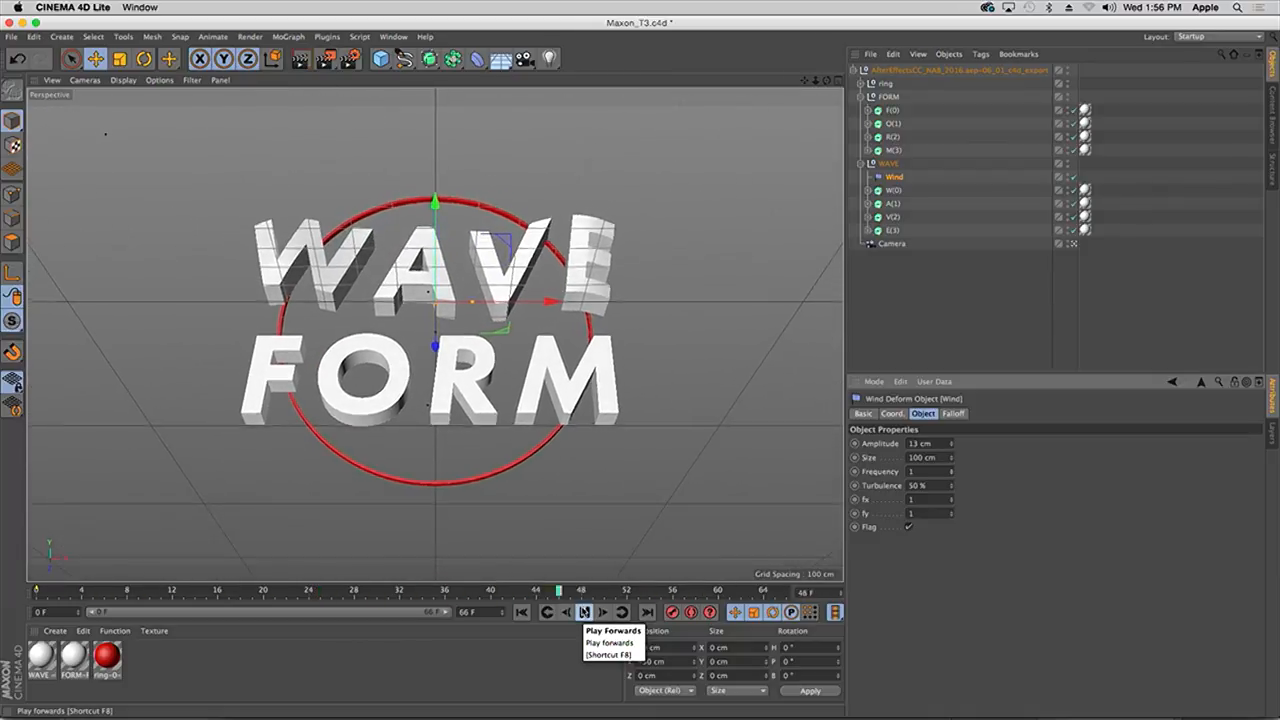
click(584, 612)
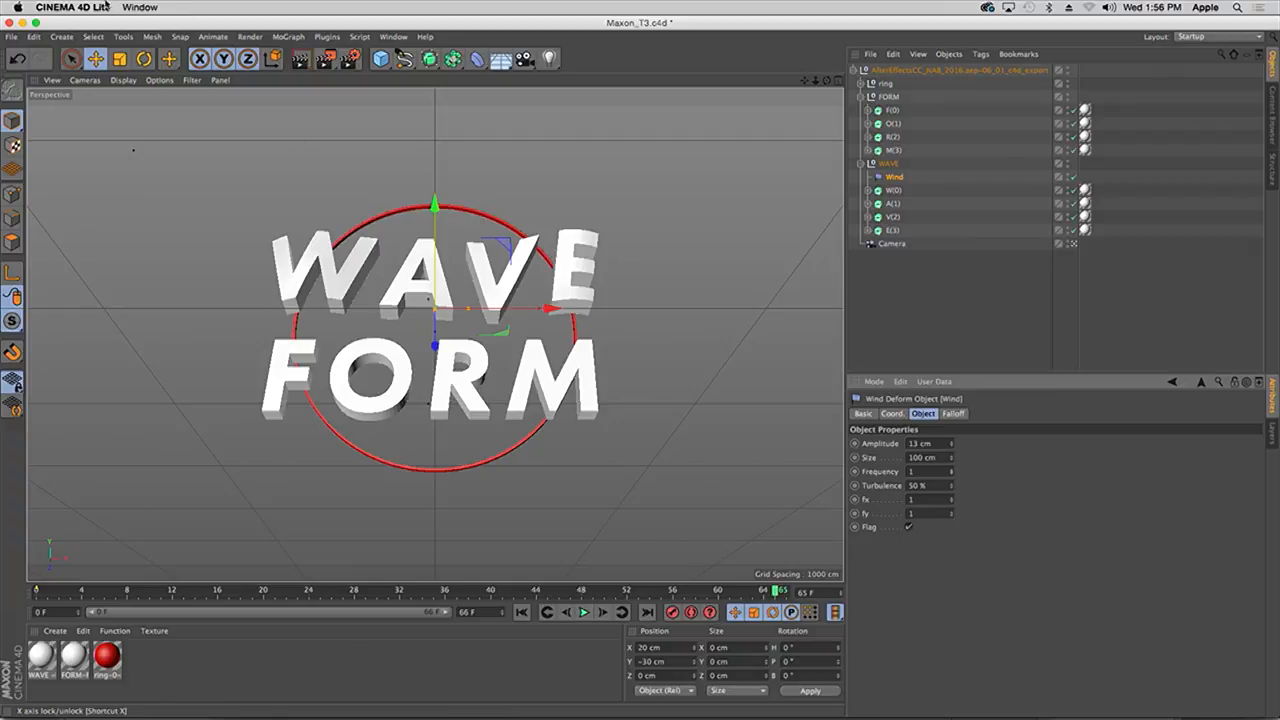
click(12, 36)
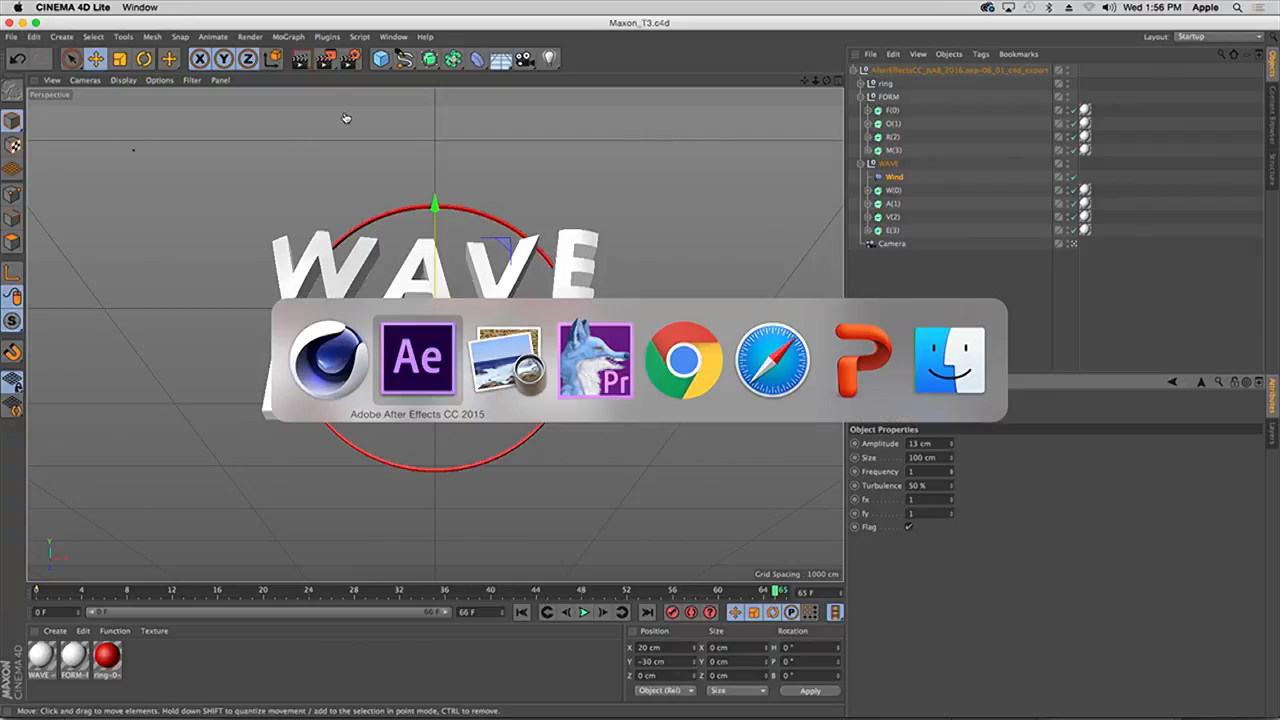
Step: Preview the refreshed Cineware layer showing the deeper, rippling WAVE FORM letters
click(416, 356)
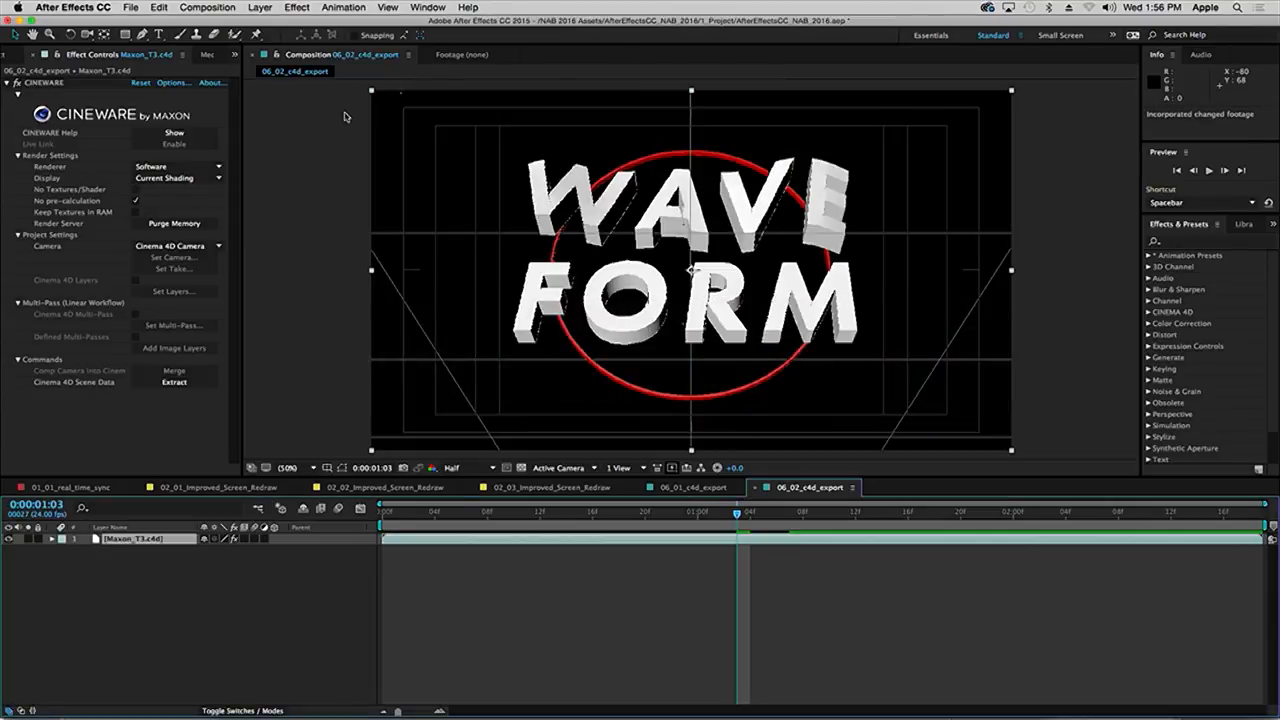
key(space)
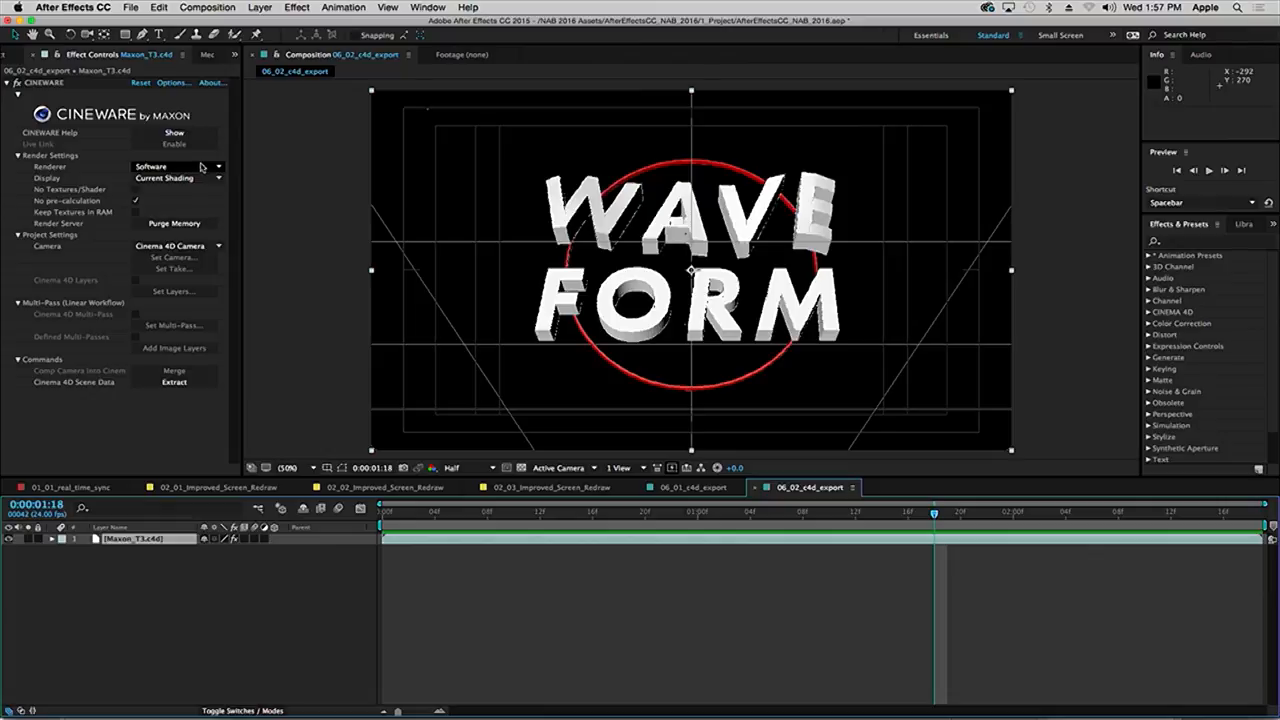
Step: Leave After Effects for the Premiere Pro project with Lumetri Color and VR Golden Gate sequences
click(176, 166)
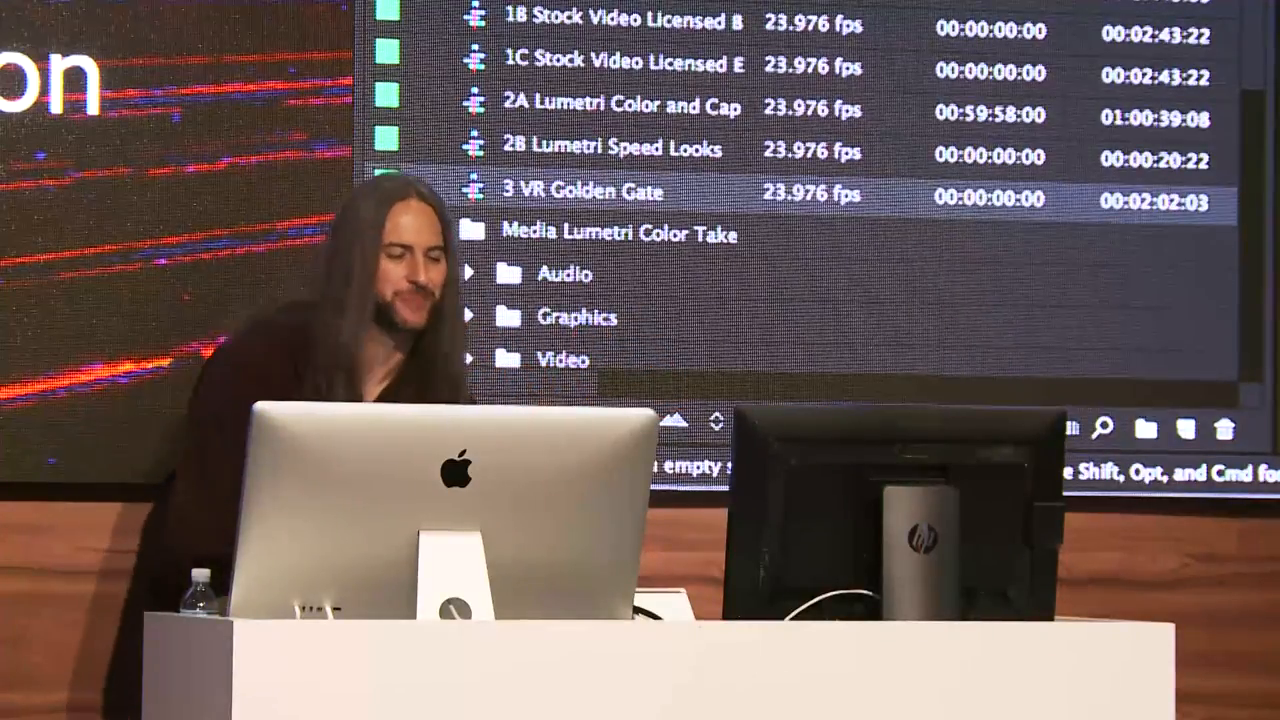
Step: Close the VR Golden Gate project, saving its changes
click(132, 8)
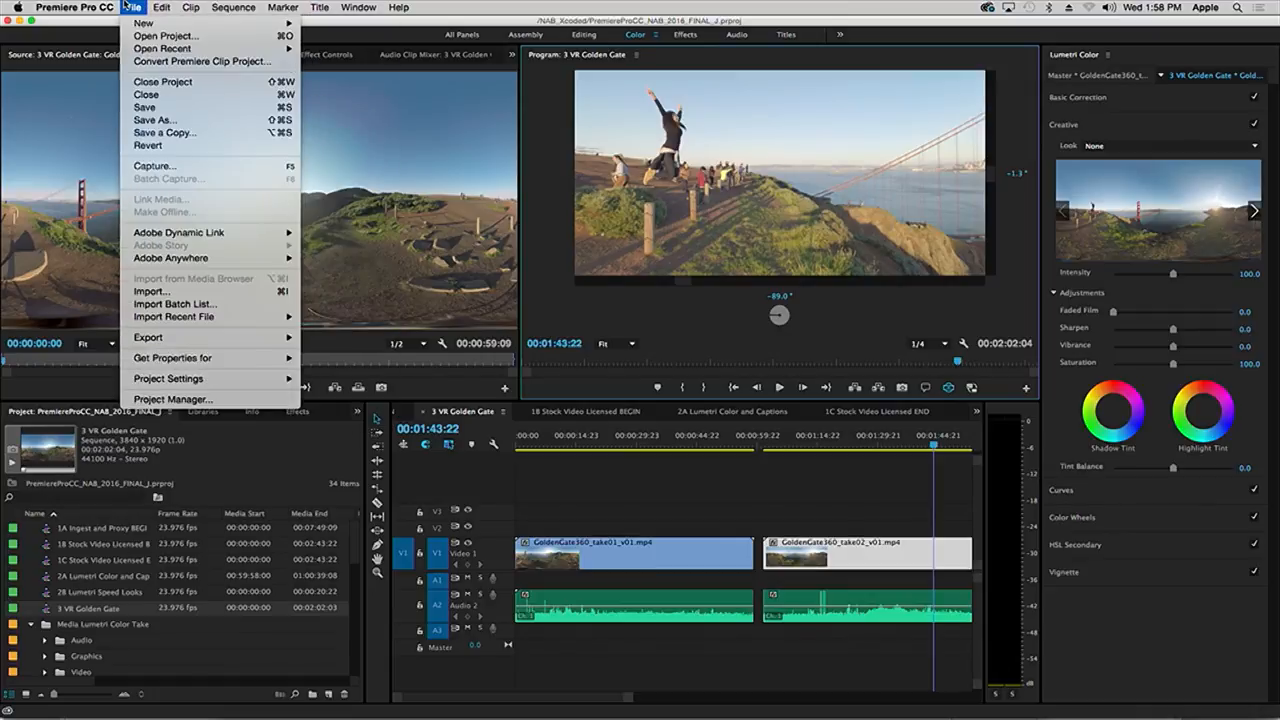
mouse_move(148, 336)
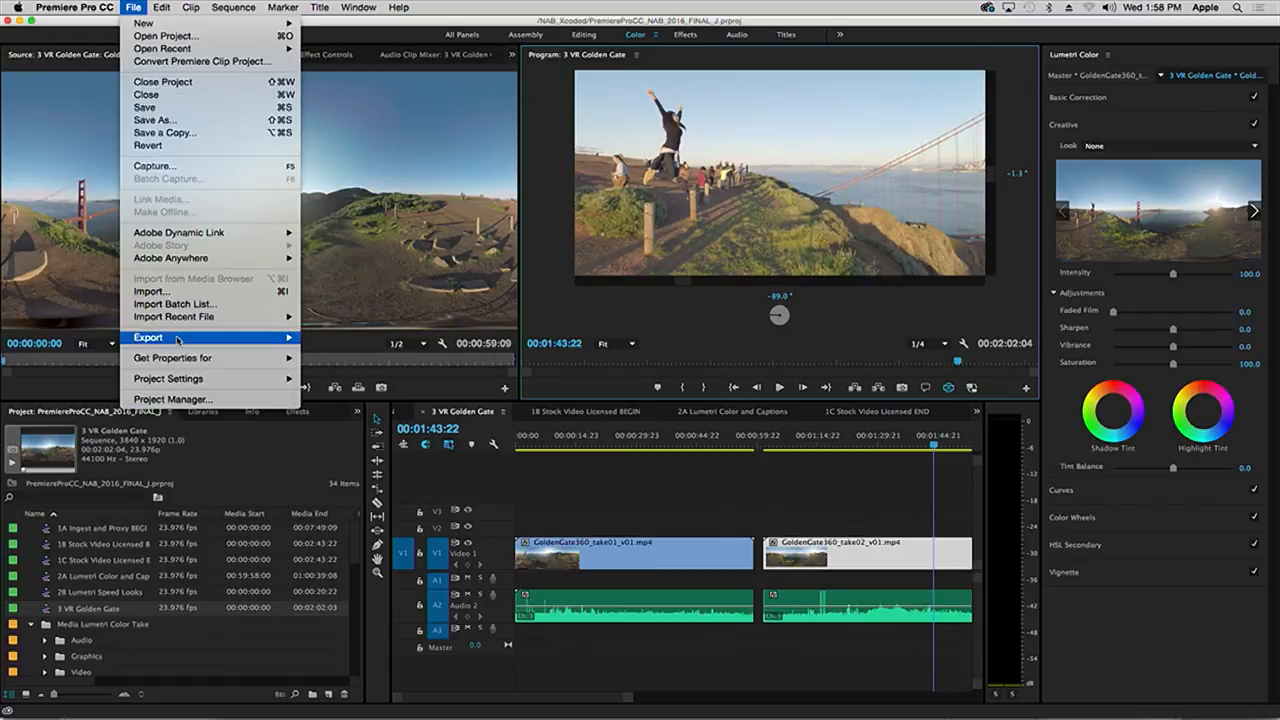
click(72, 8)
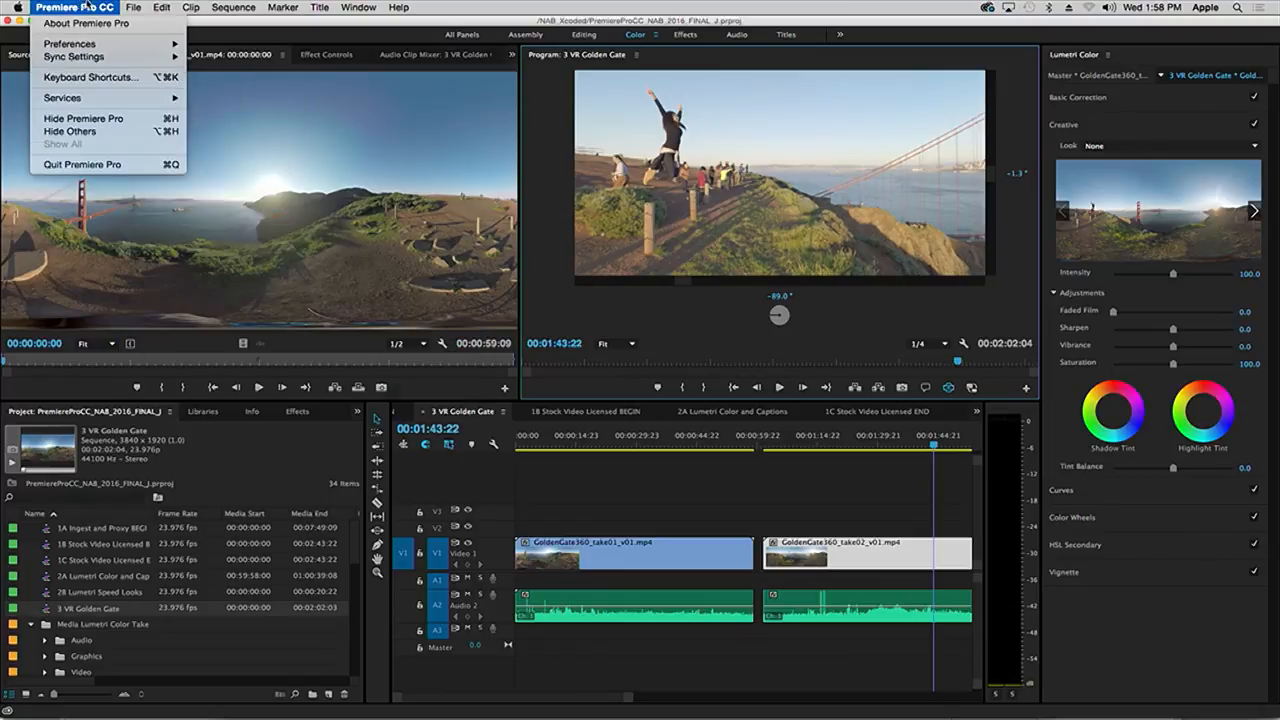
click(82, 164)
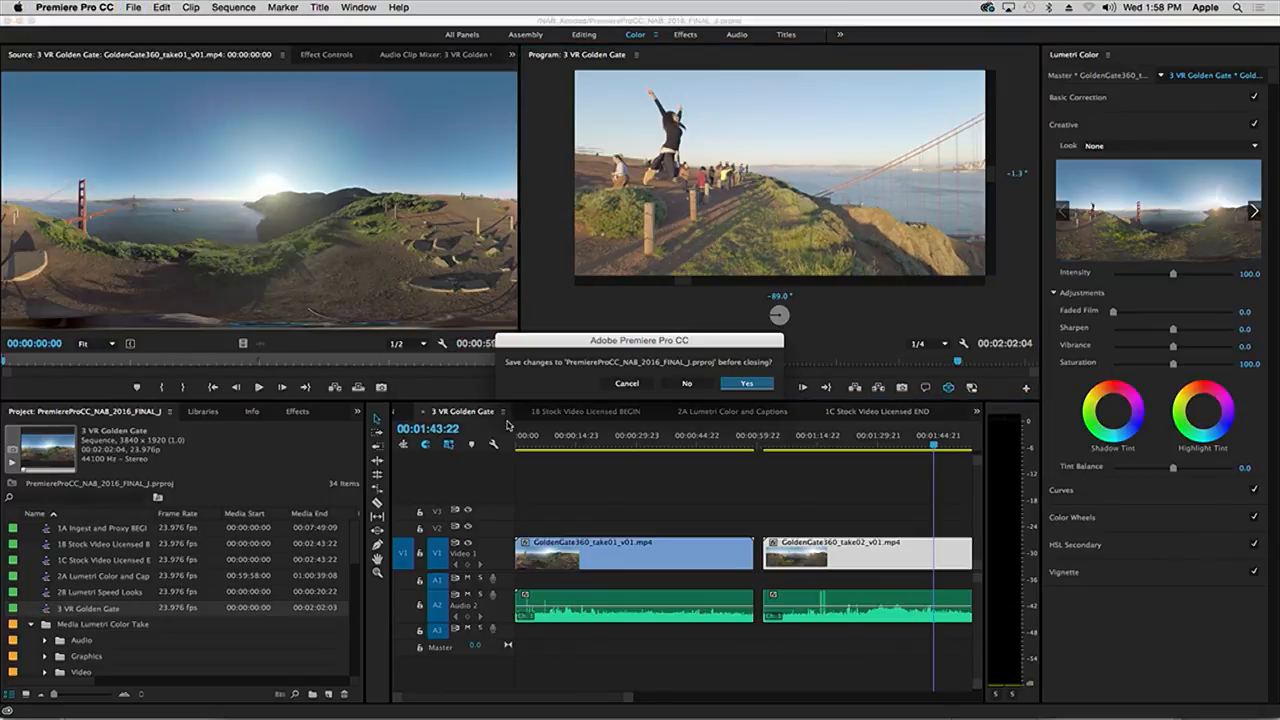
click(748, 384)
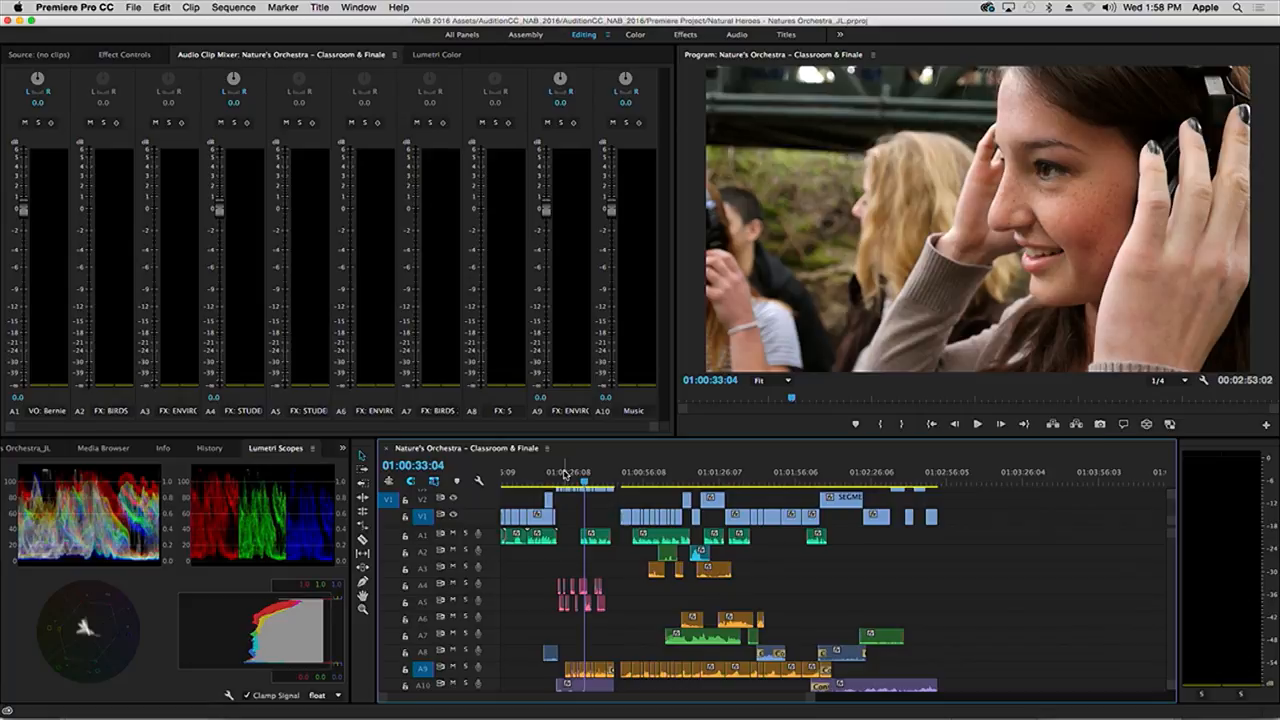
Step: Play the Nature's Orchestra sequence to check its audio levels
click(976, 424)
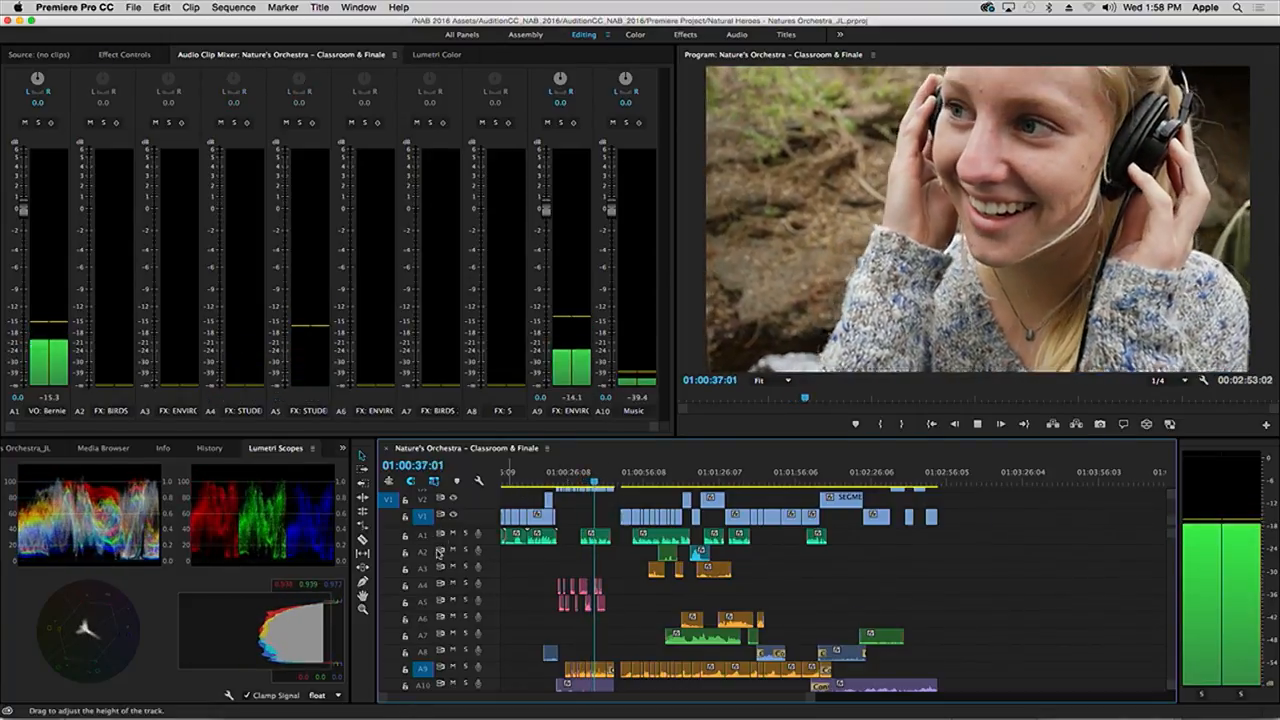
click(132, 8)
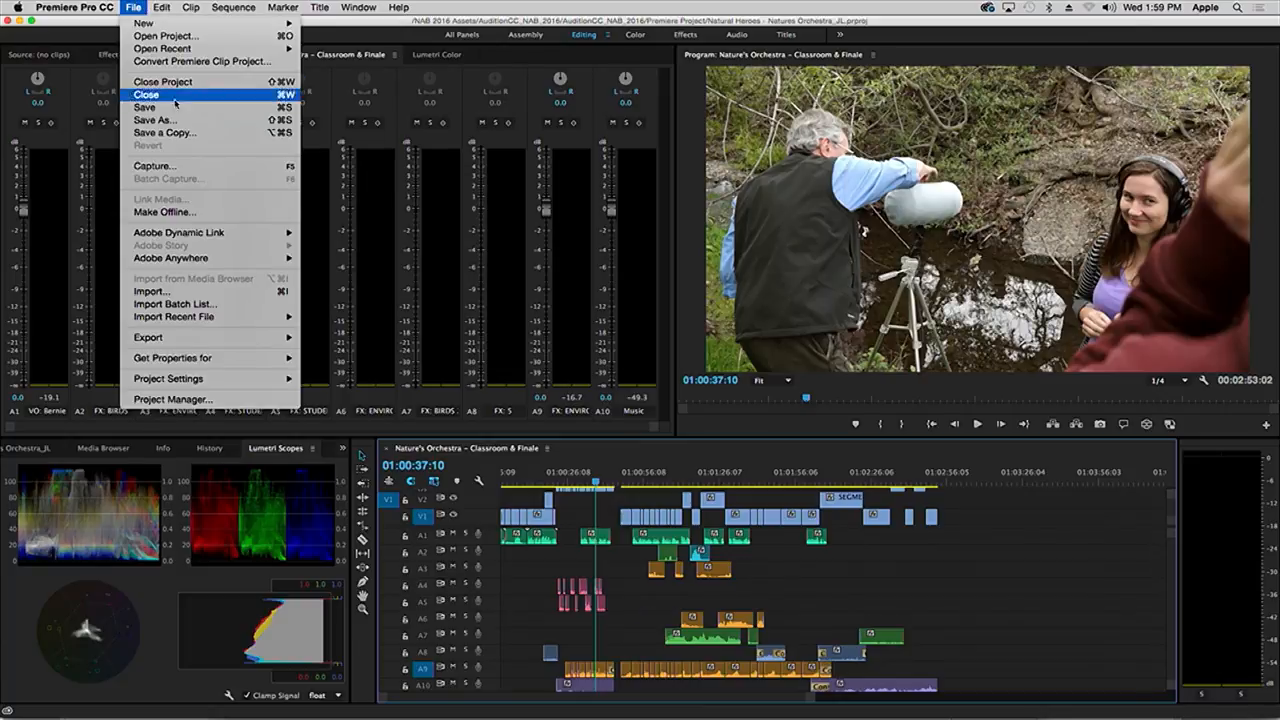
Step: Send the entire sequence to Audition via Edit in Adobe Audition, named ND_DAY32
click(160, 8)
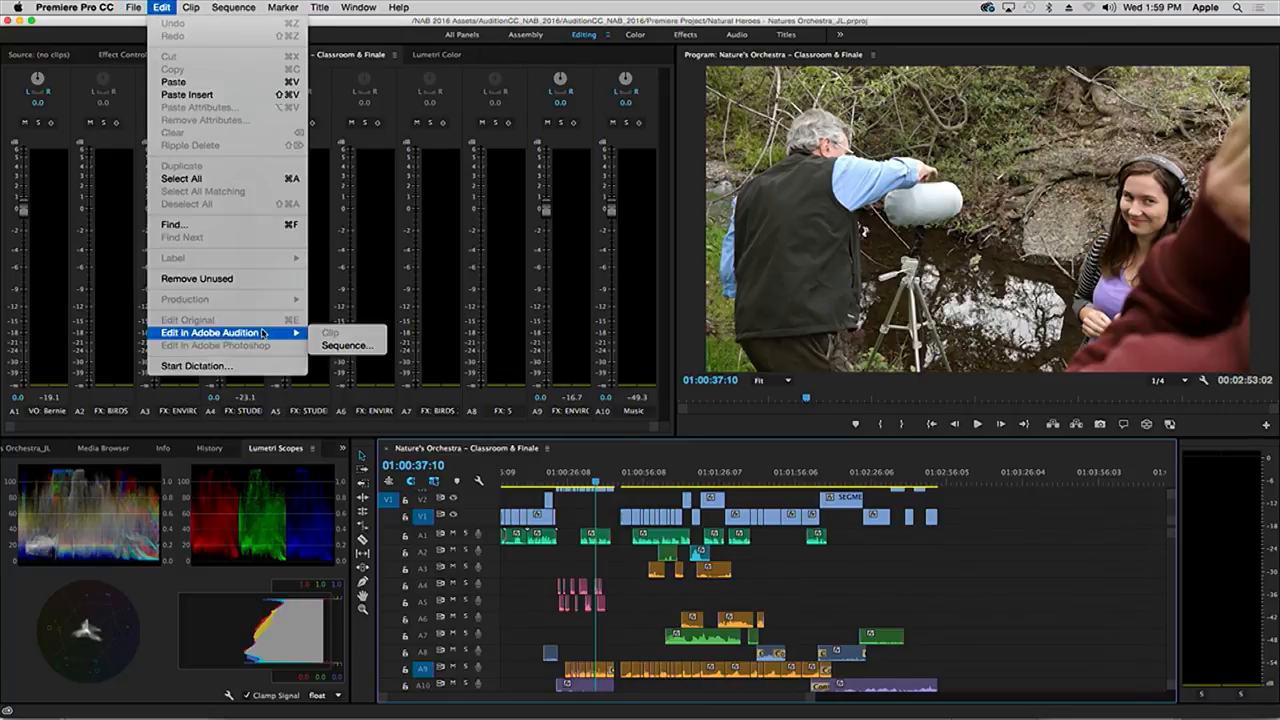
click(330, 332)
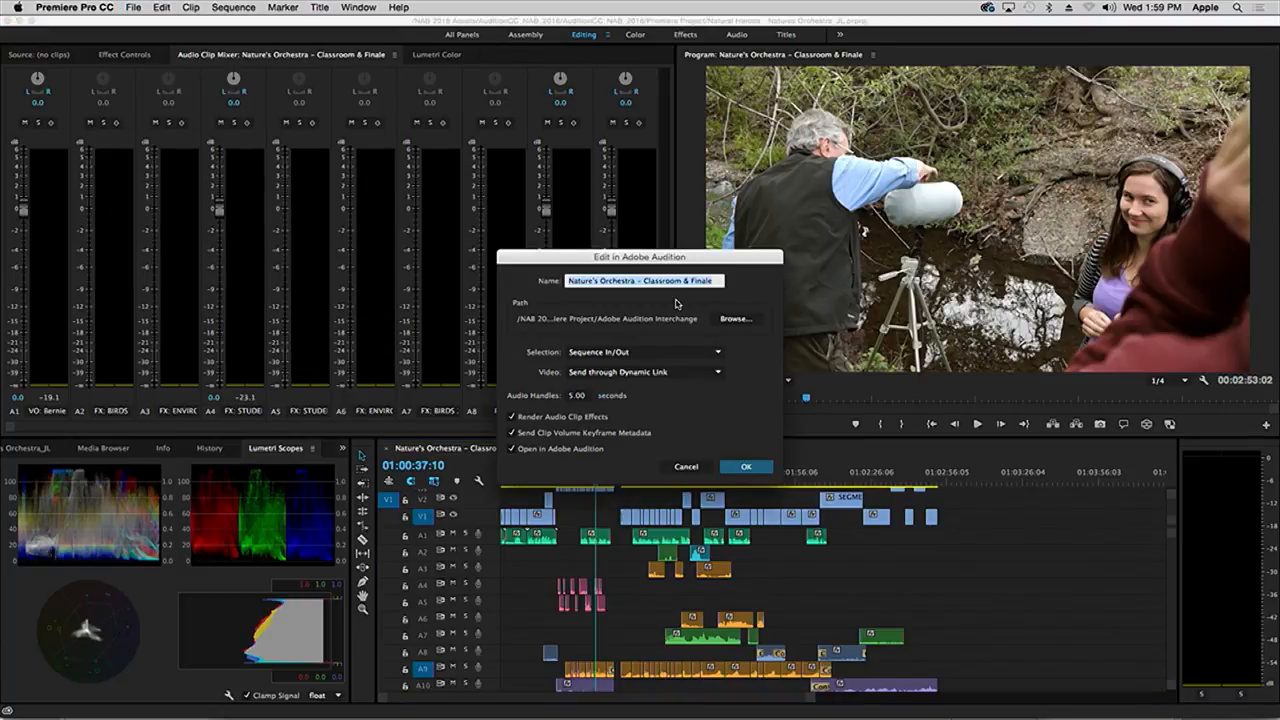
text(Nd)
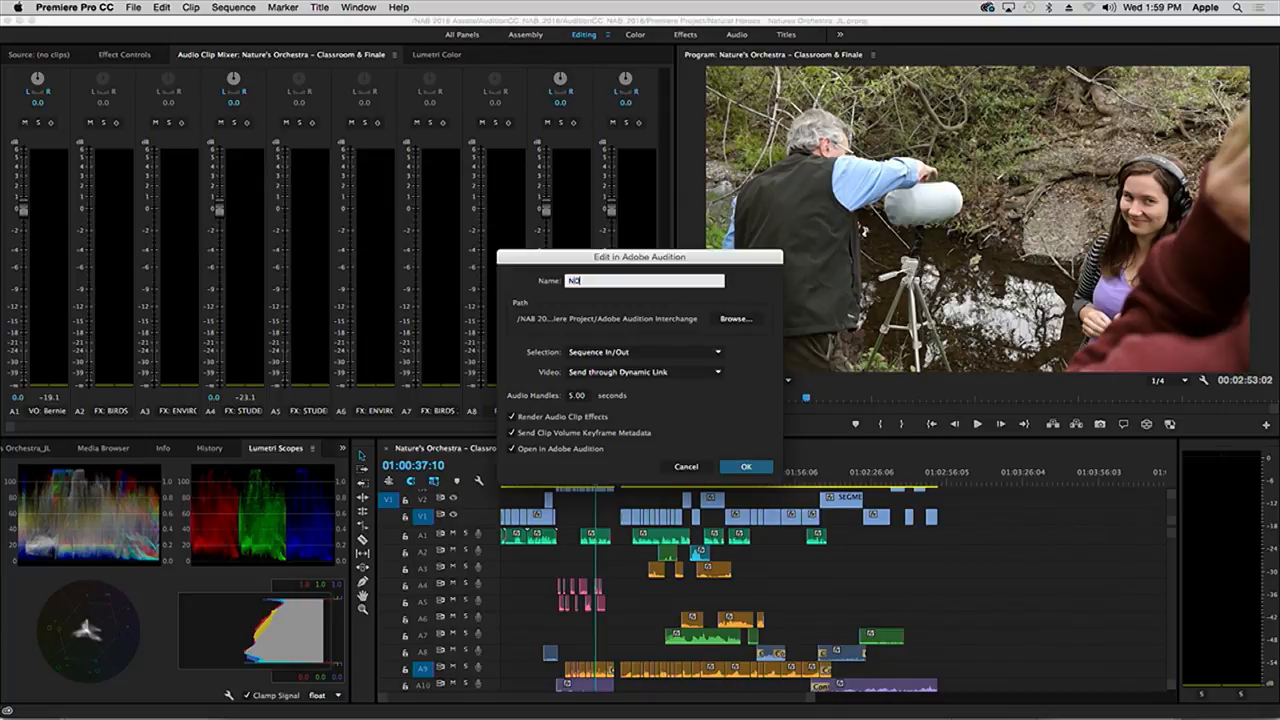
text(O_DAY32)
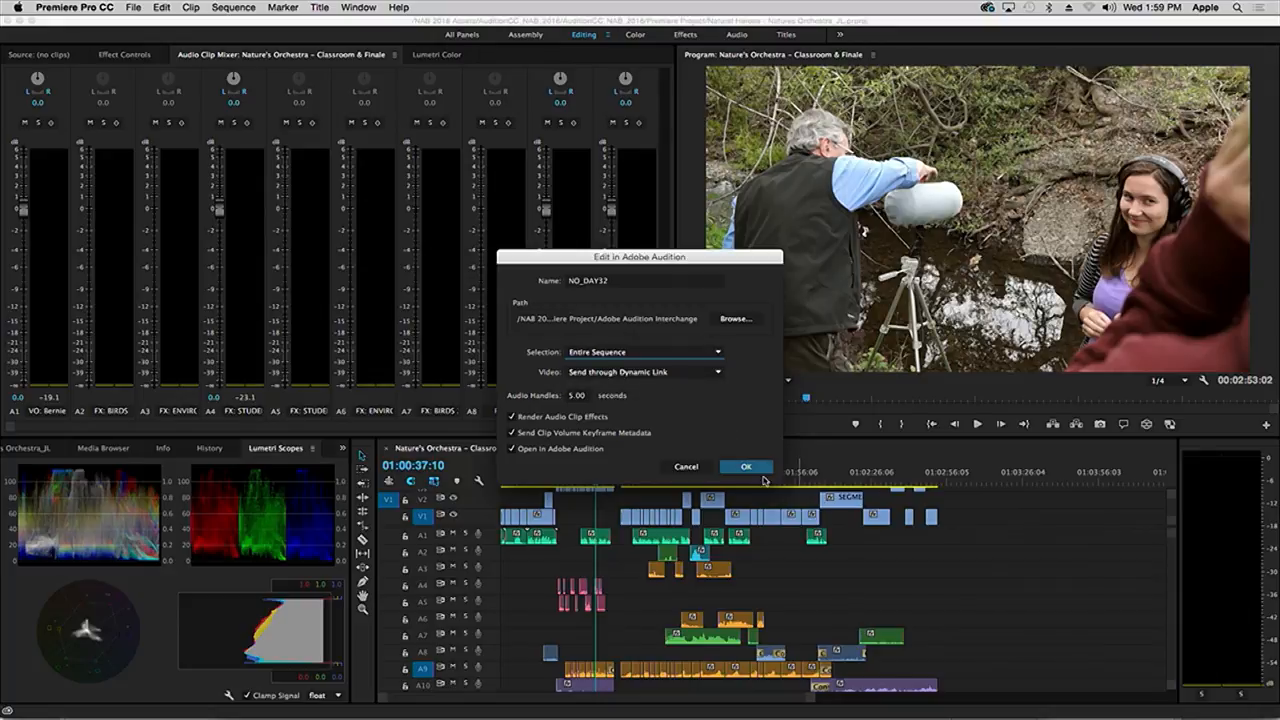
click(744, 466)
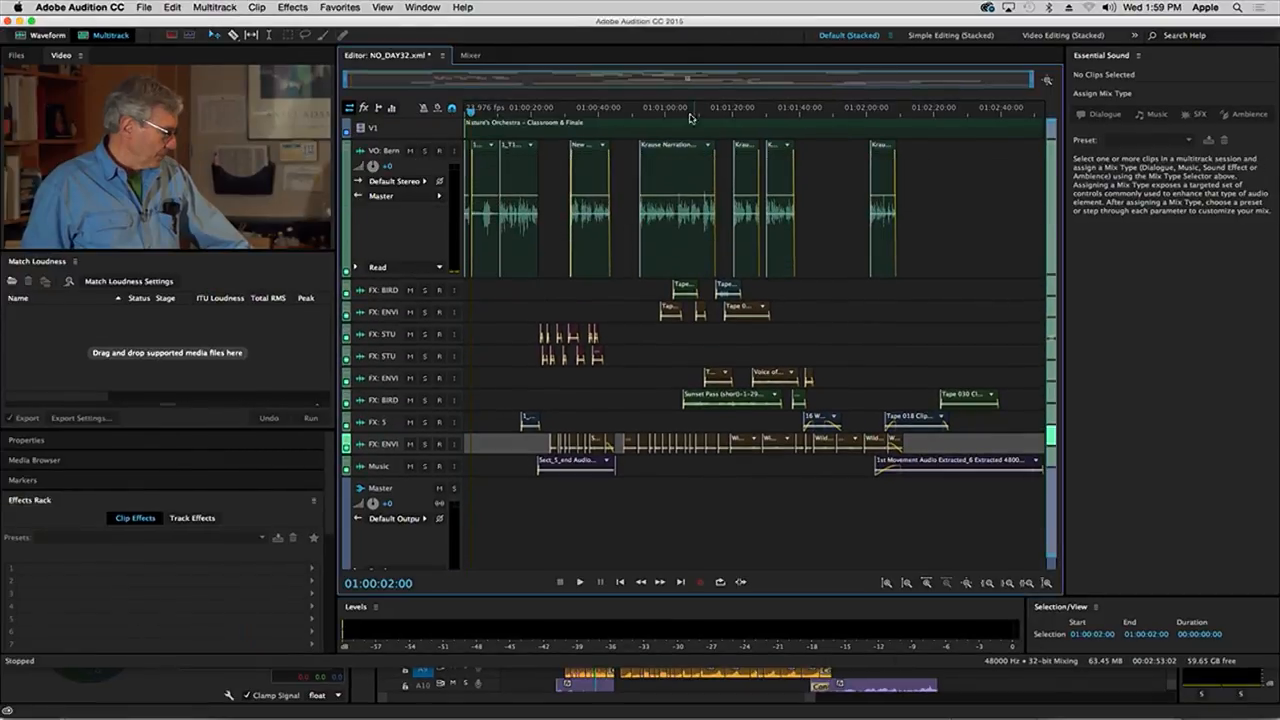
Step: Play the ND_DAY32 multitrack session and marquee-select all clips on the VO Narration track
click(580, 580)
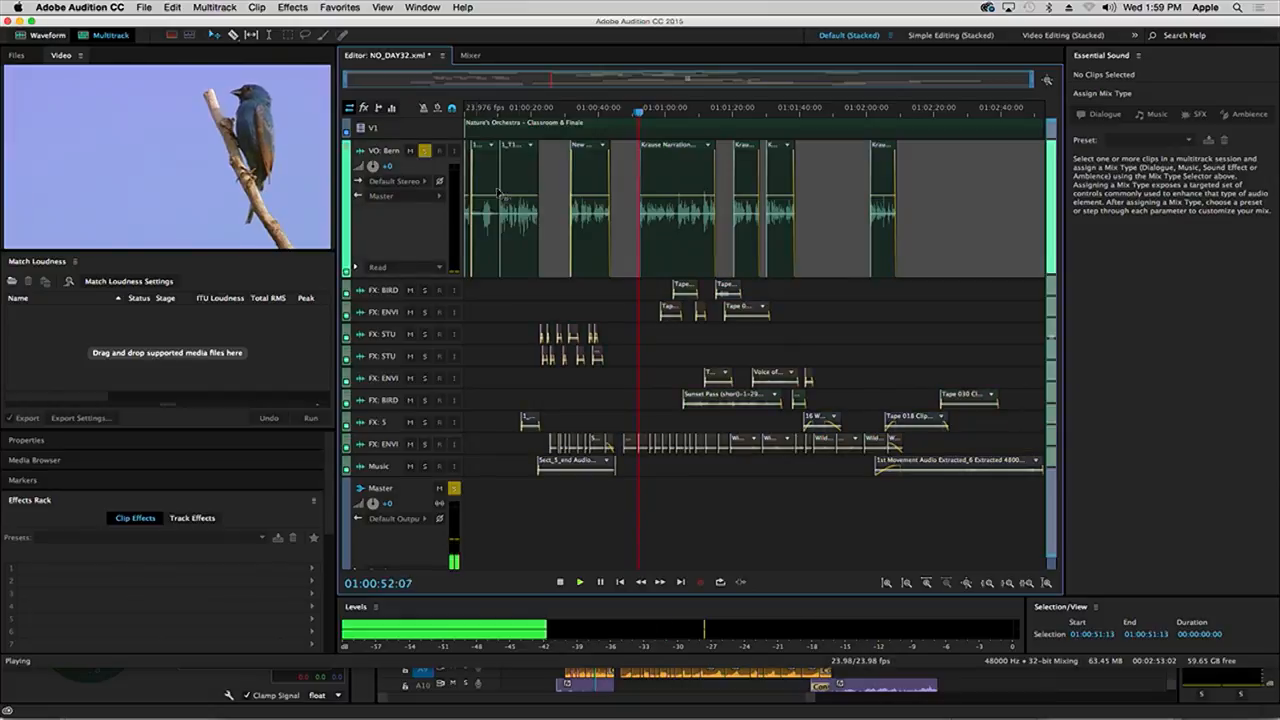
drag(490, 180, 940, 244)
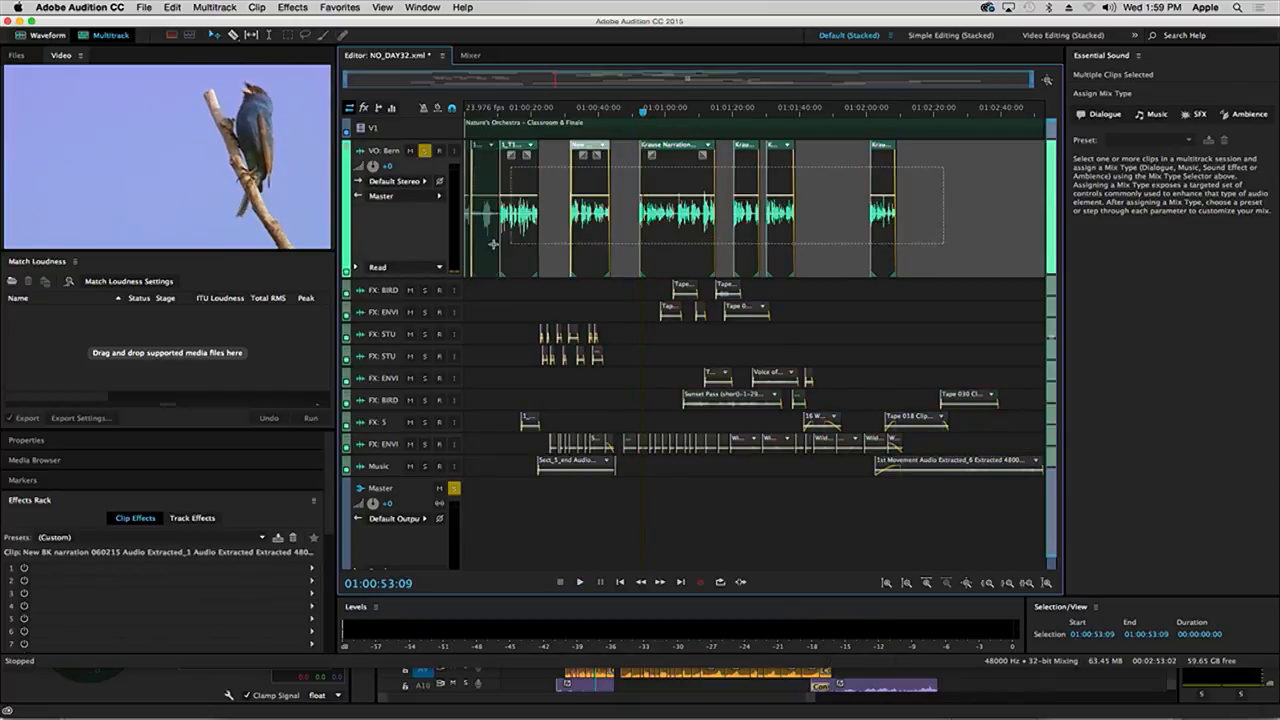
Step: Tag the narration clips as Dialogue in Essential Sound and expand Repair Sound
click(1104, 114)
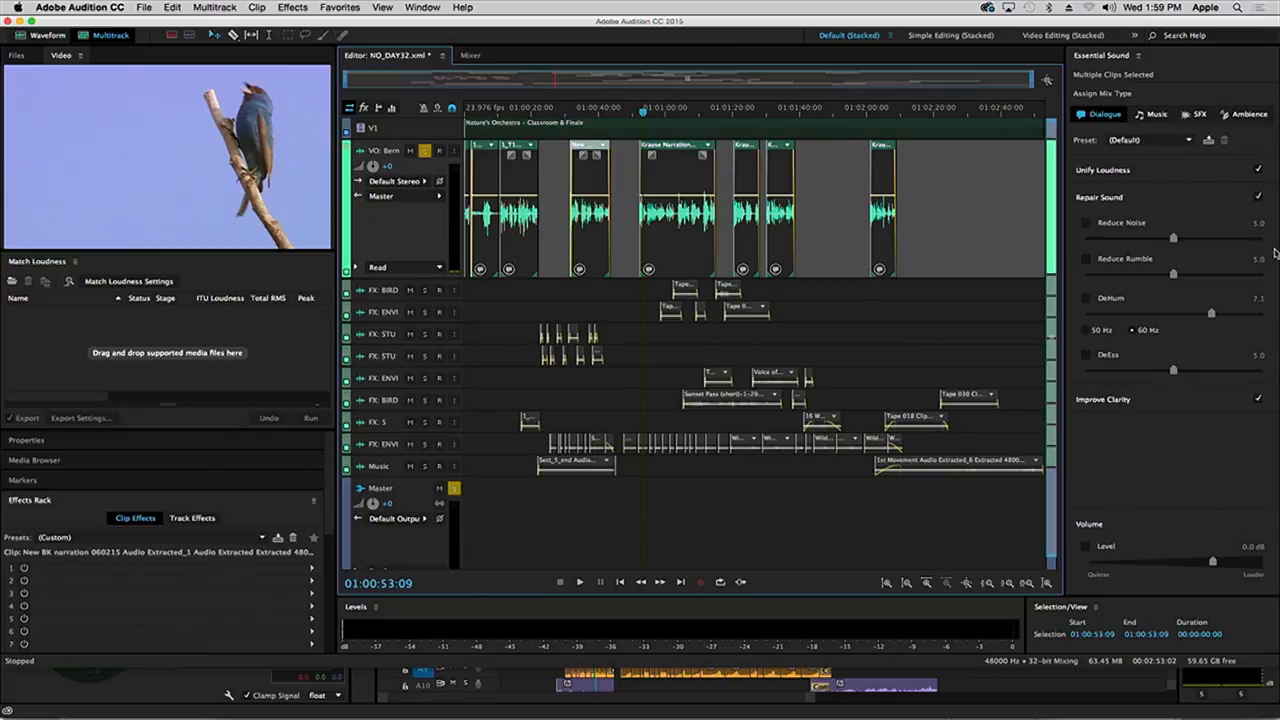
mouse_move(1172, 238)
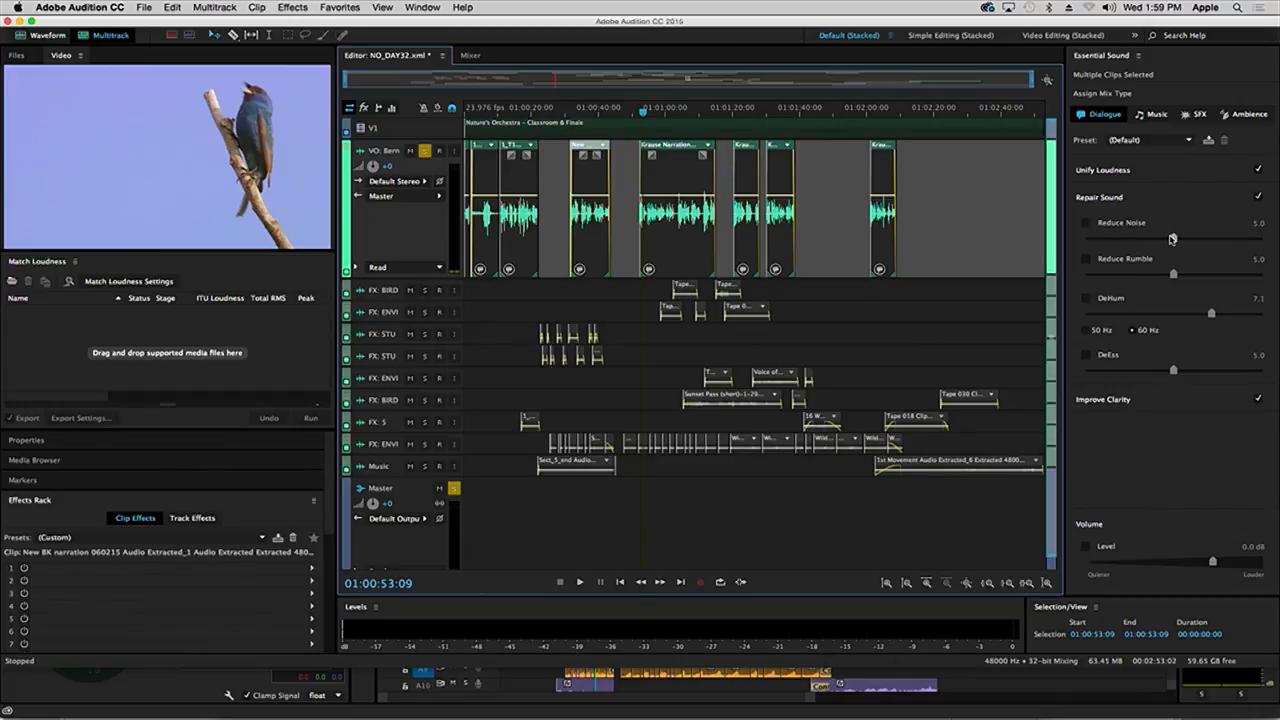
mouse_move(1172, 238)
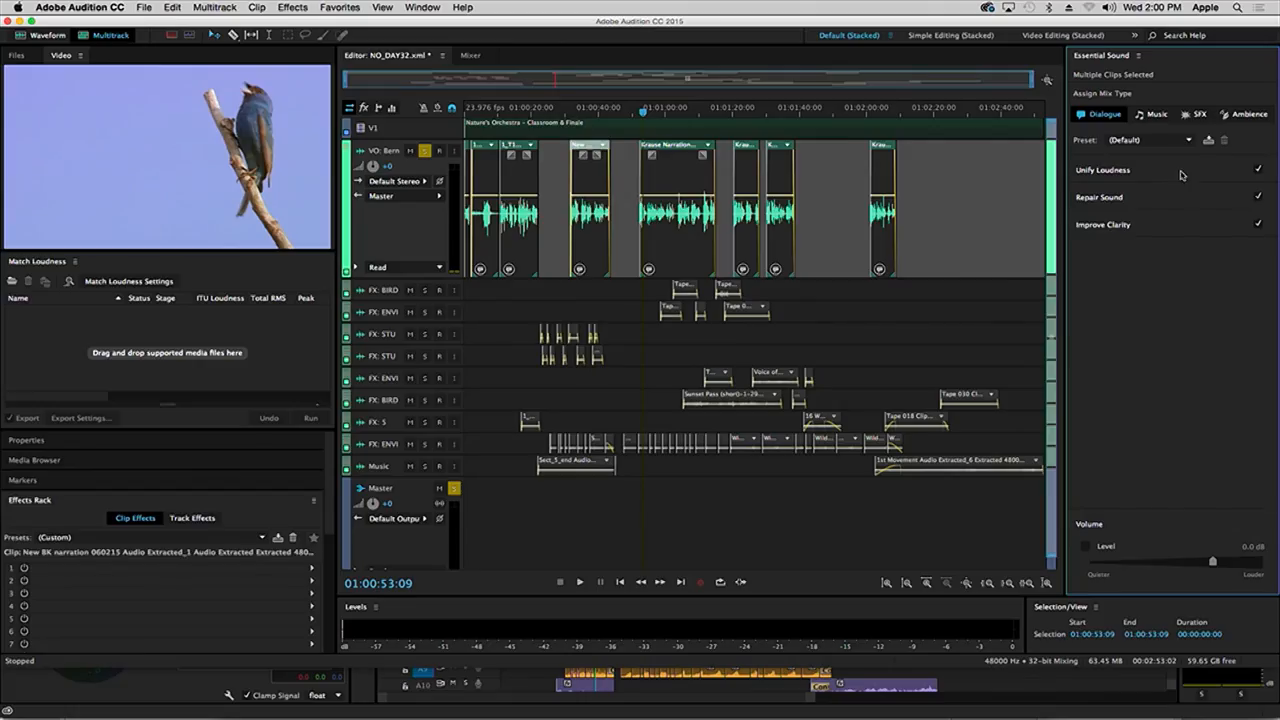
click(1100, 198)
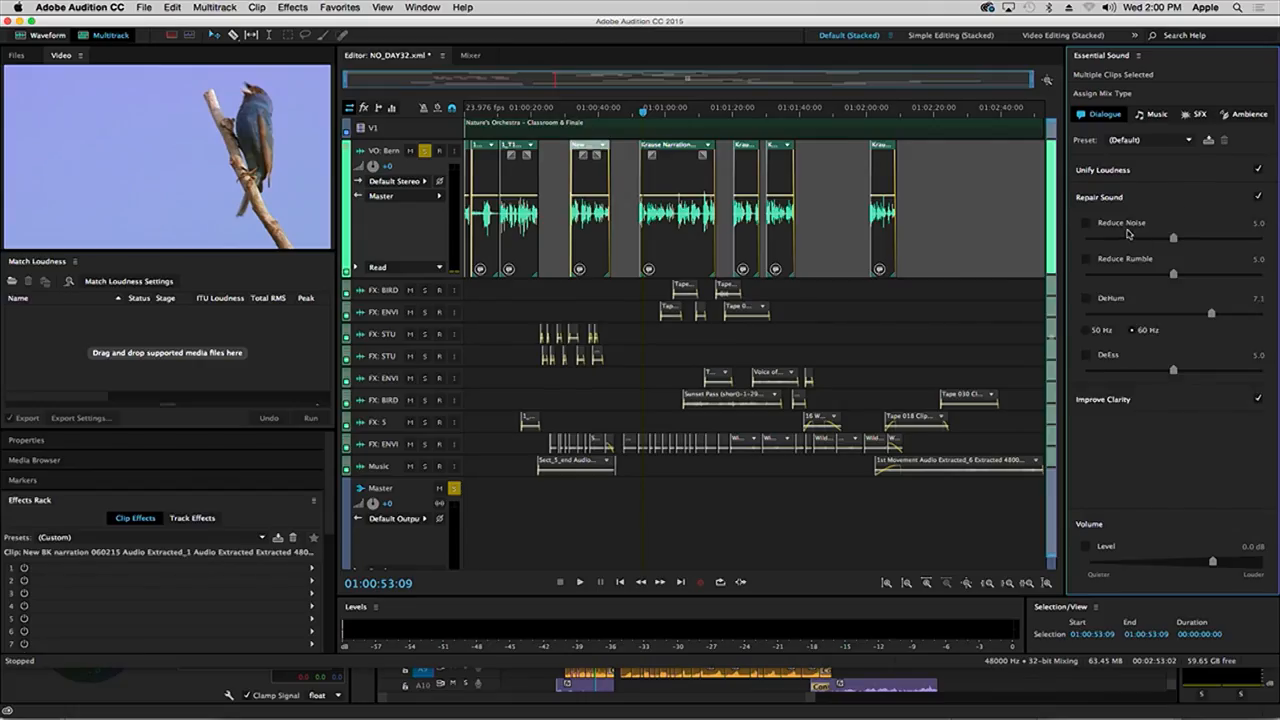
mouse_move(1128, 292)
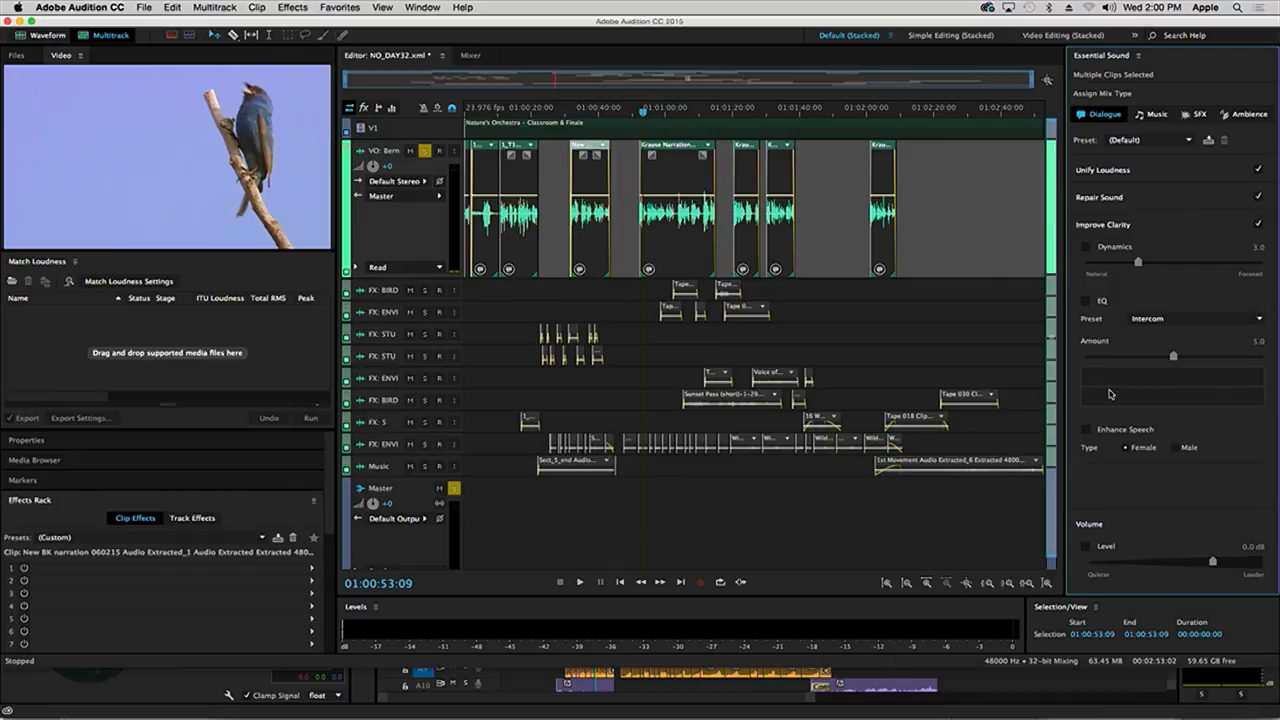
mouse_move(1088, 248)
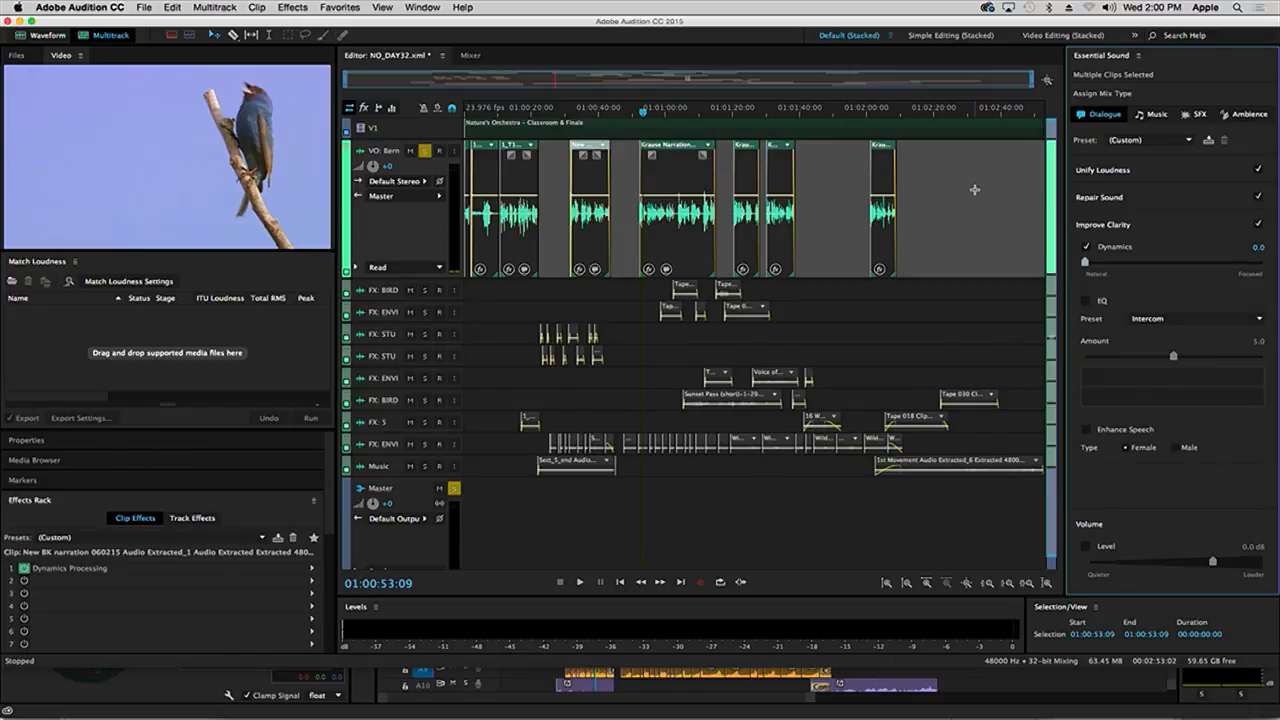
mouse_move(1084, 206)
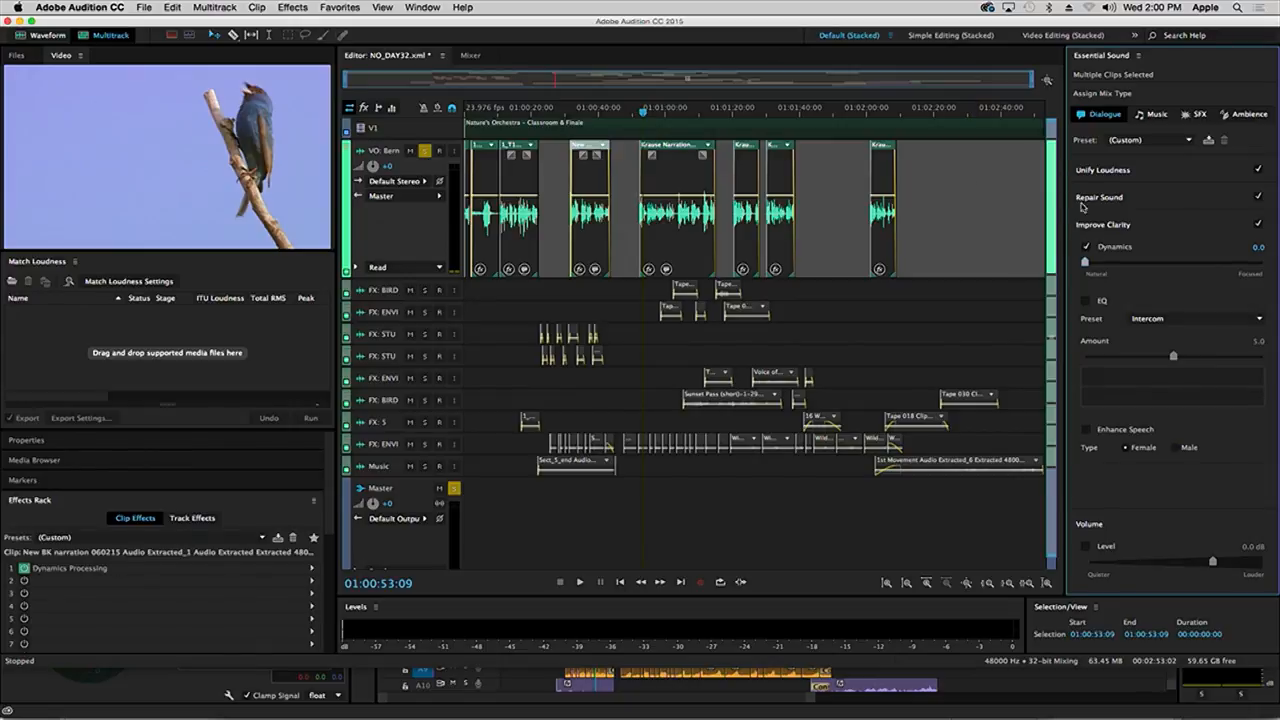
mouse_move(1240, 294)
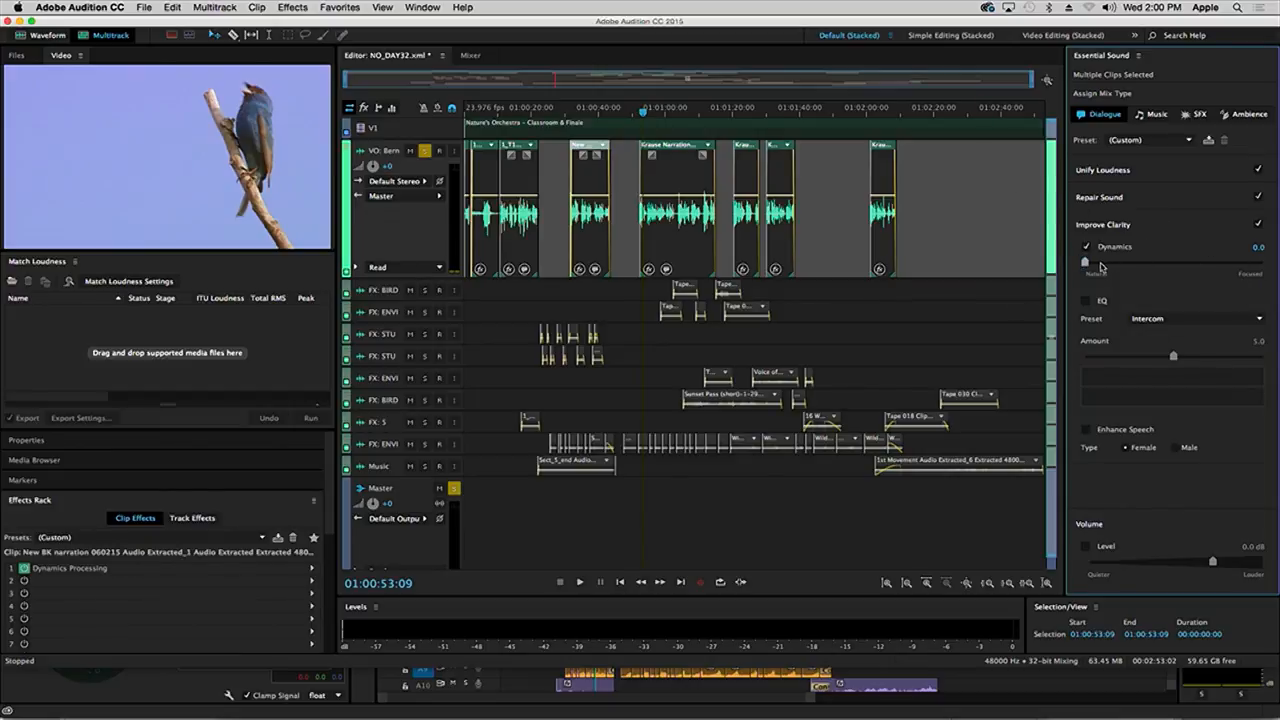
Step: Enable Dynamics under Improve Clarity and raise its amount slightly during playback
click(580, 580)
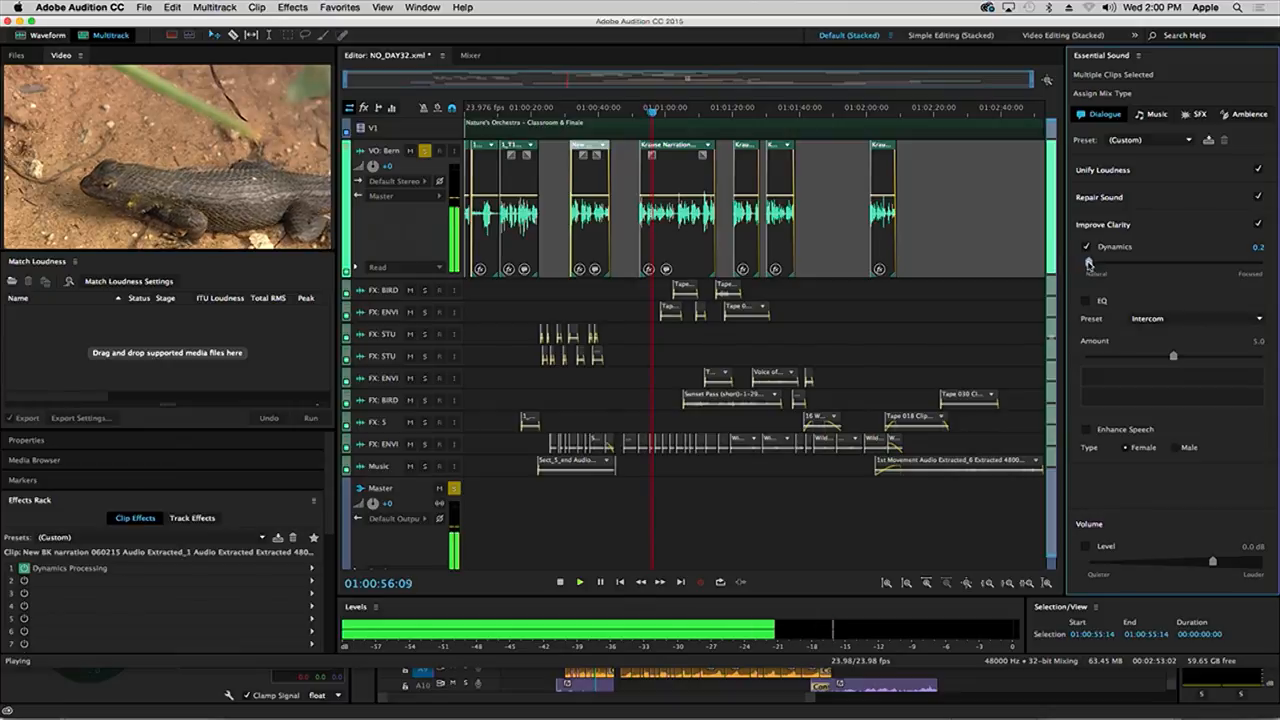
drag(1090, 262, 1144, 262)
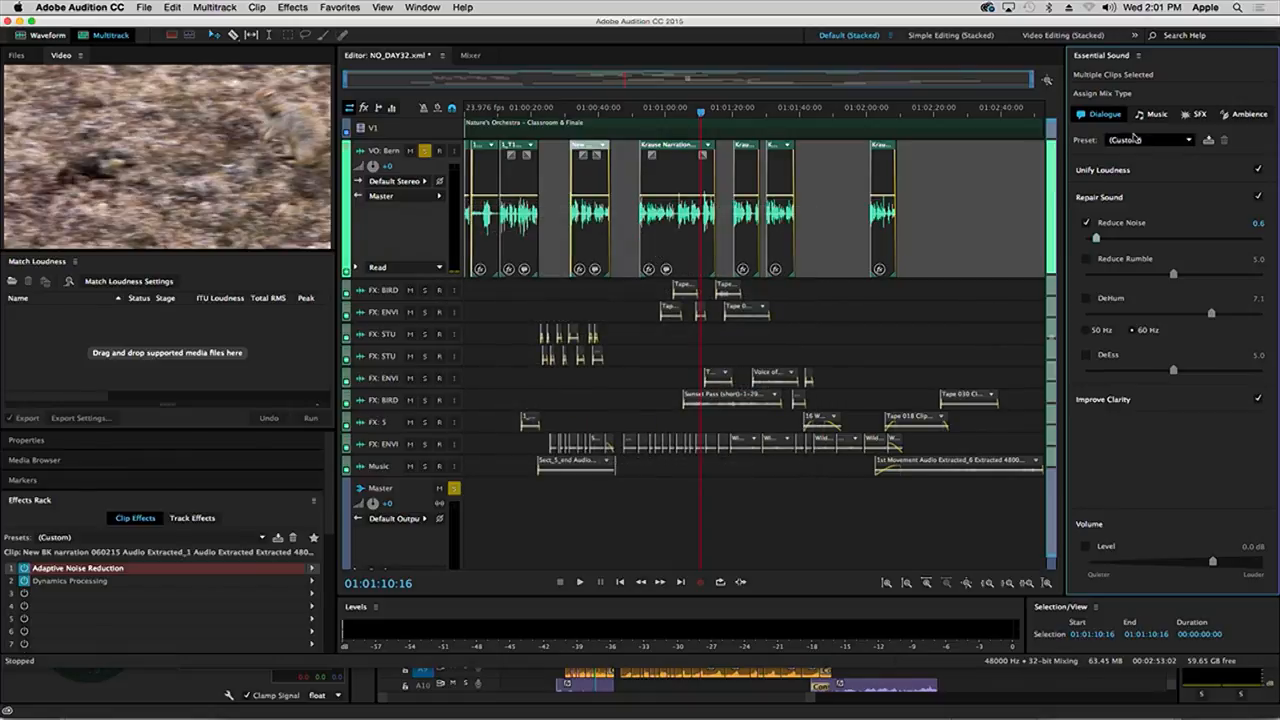
Step: Bring up the Dialogue mix type's repair-setting limits from the Essential Sound panel menu
click(1136, 56)
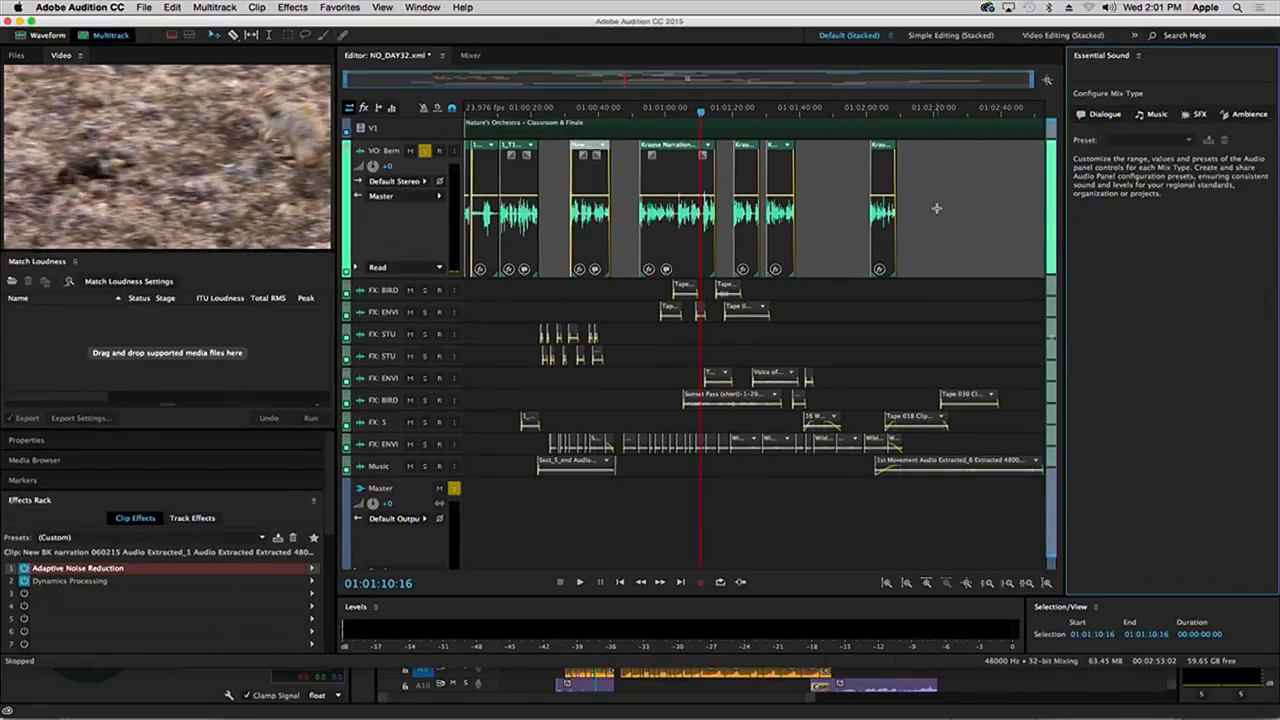
click(1100, 112)
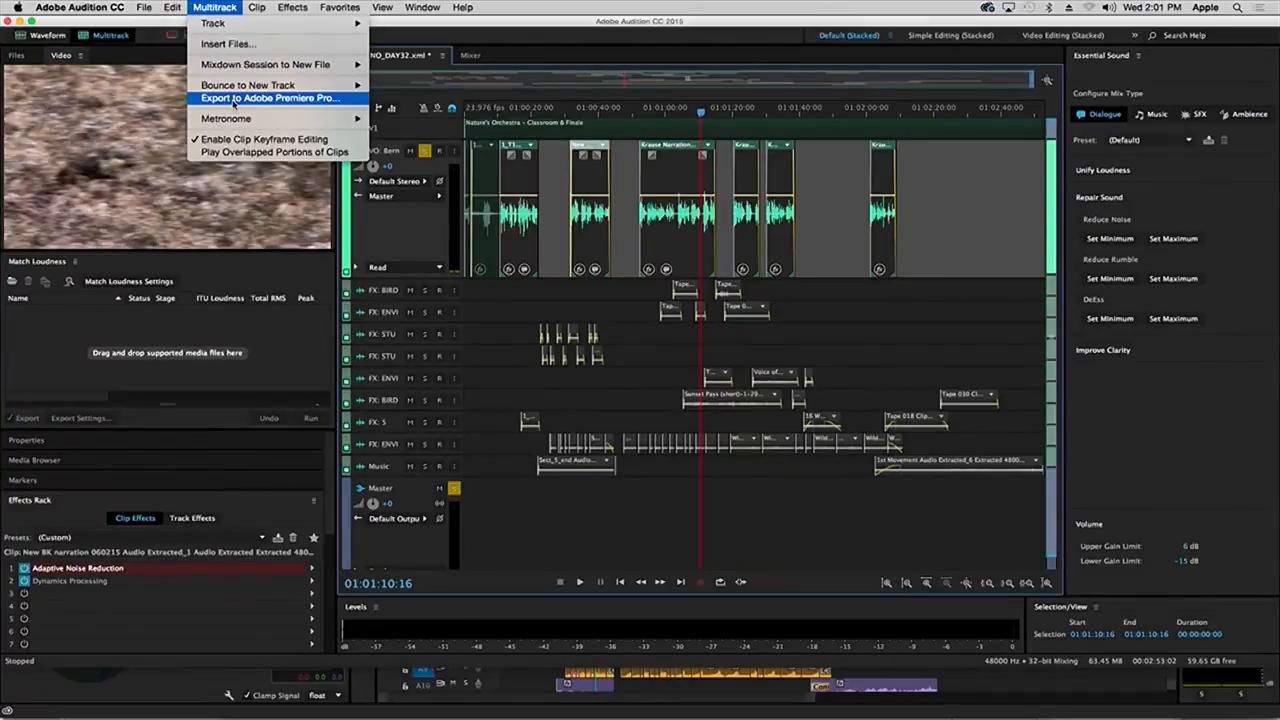
Step: Browse the Edit and Audition menus, then choose File > Export > Export with Adobe Media Encoder
click(172, 8)
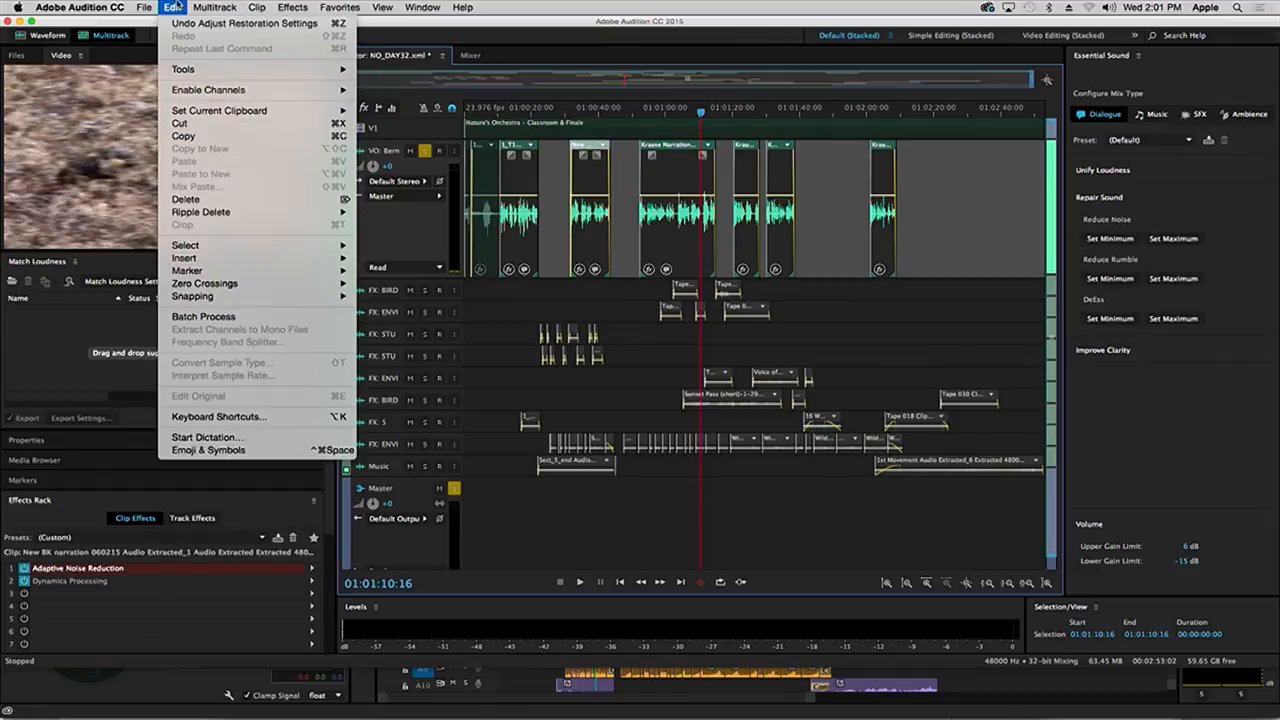
click(144, 8)
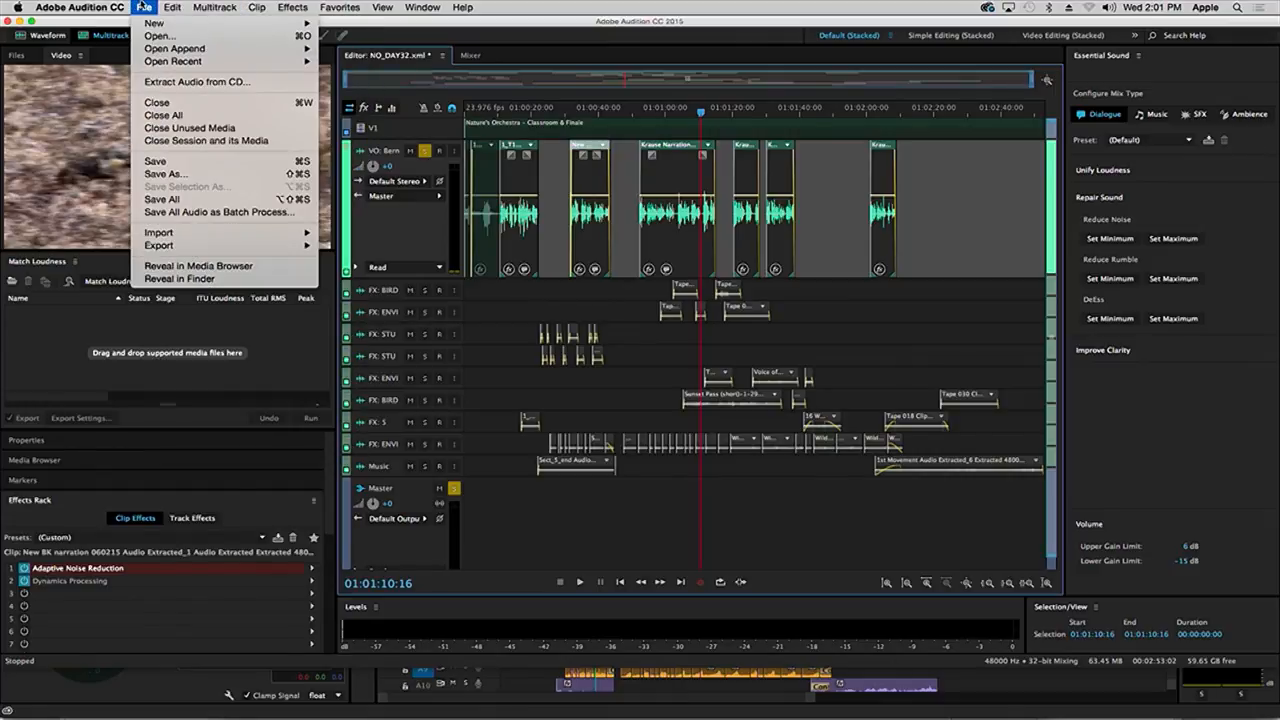
click(80, 8)
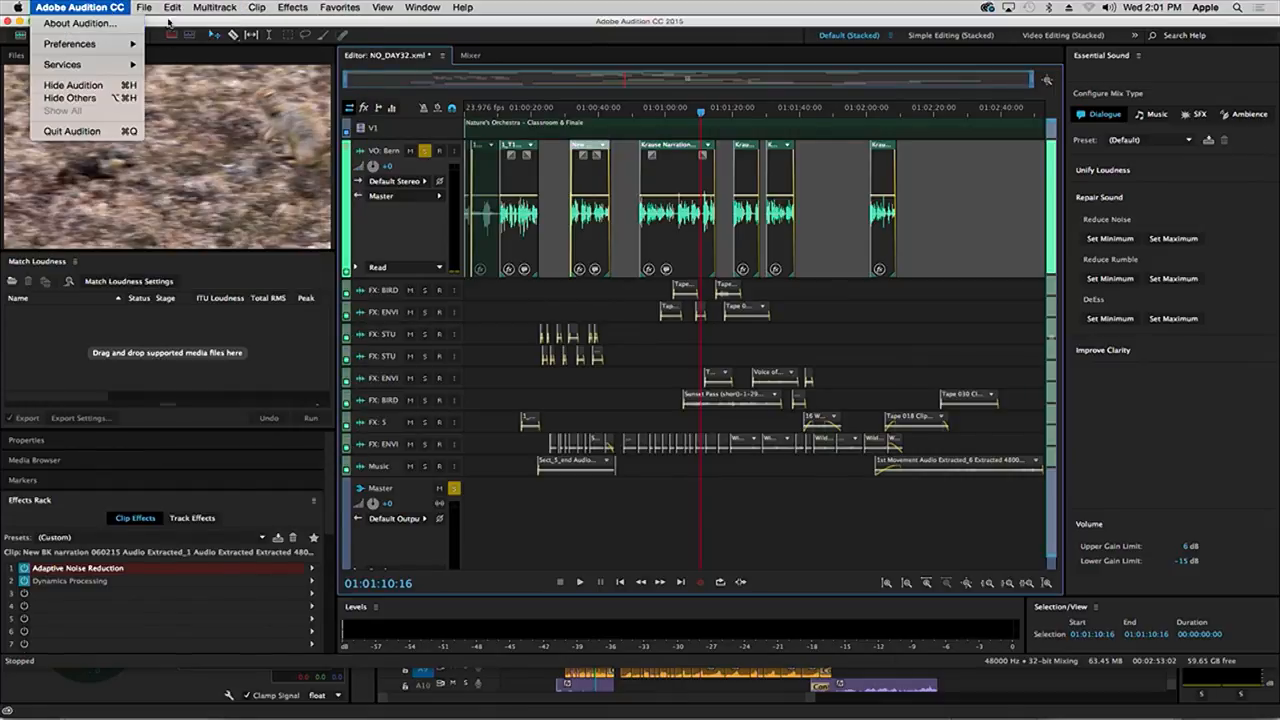
click(144, 8)
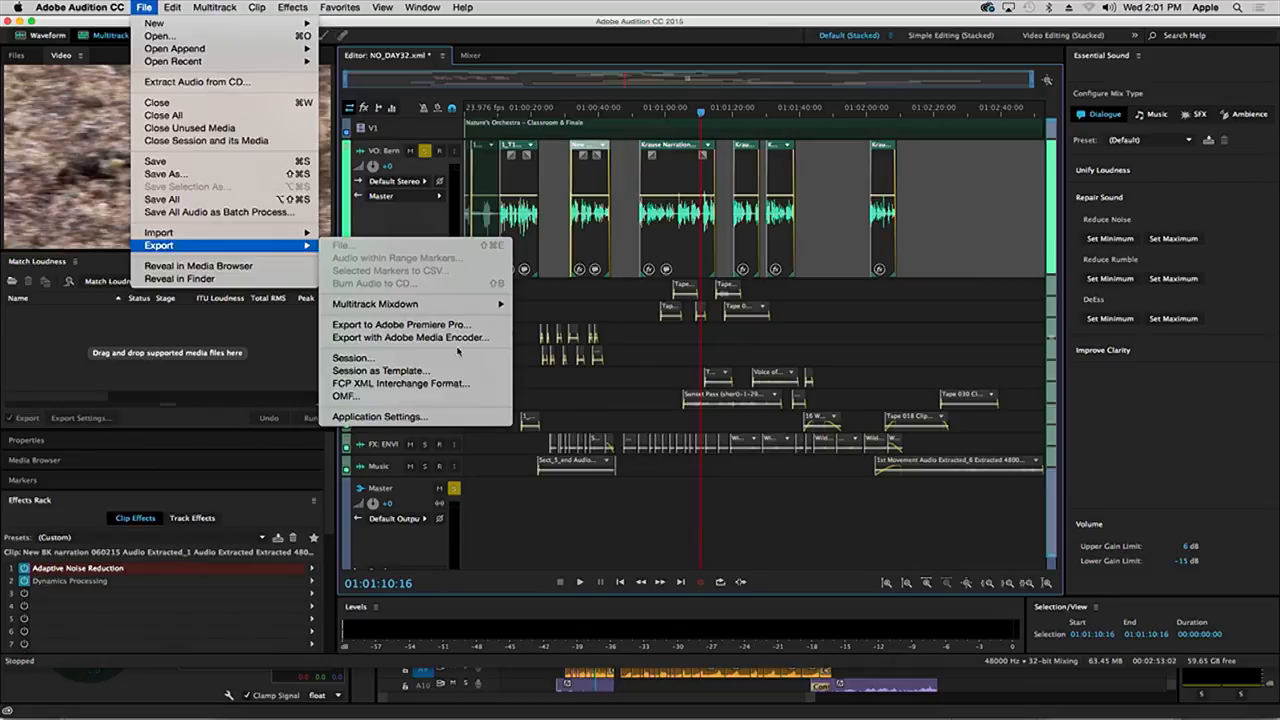
click(410, 336)
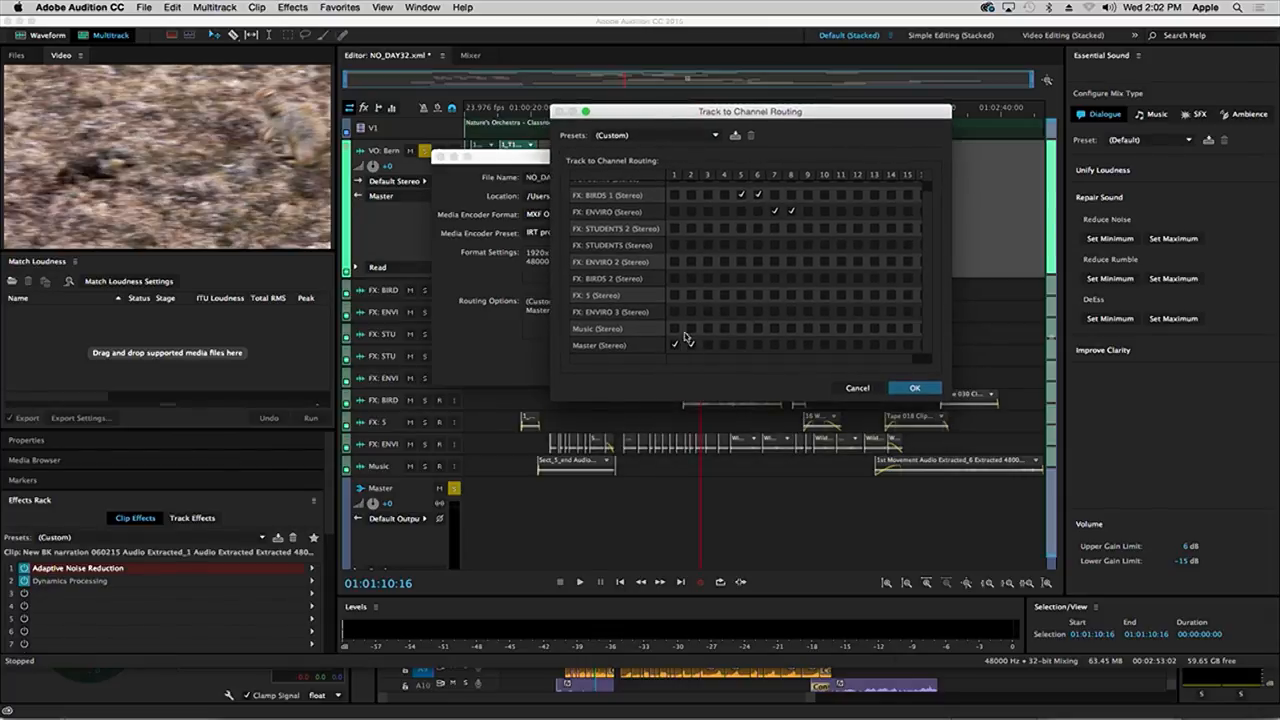
Step: Assign track-to-channel routing and confirm it to start the Media Encoder export of ND_DAY32
click(692, 344)
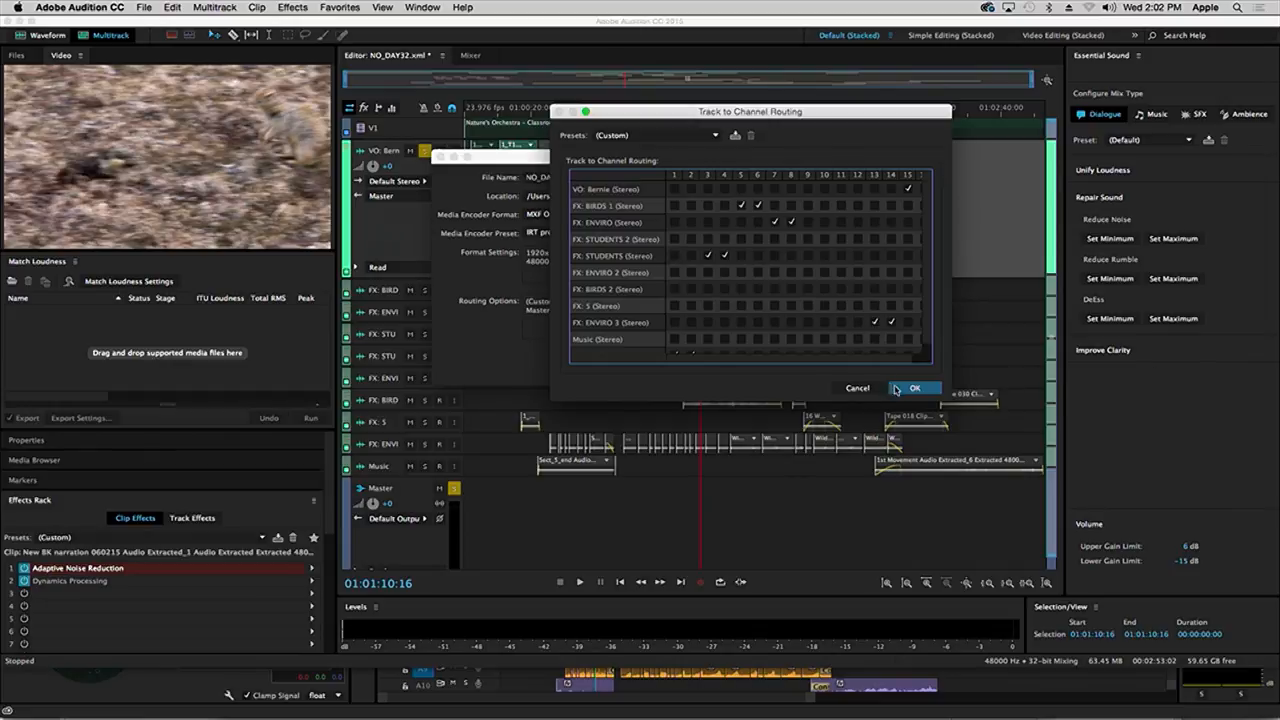
click(912, 388)
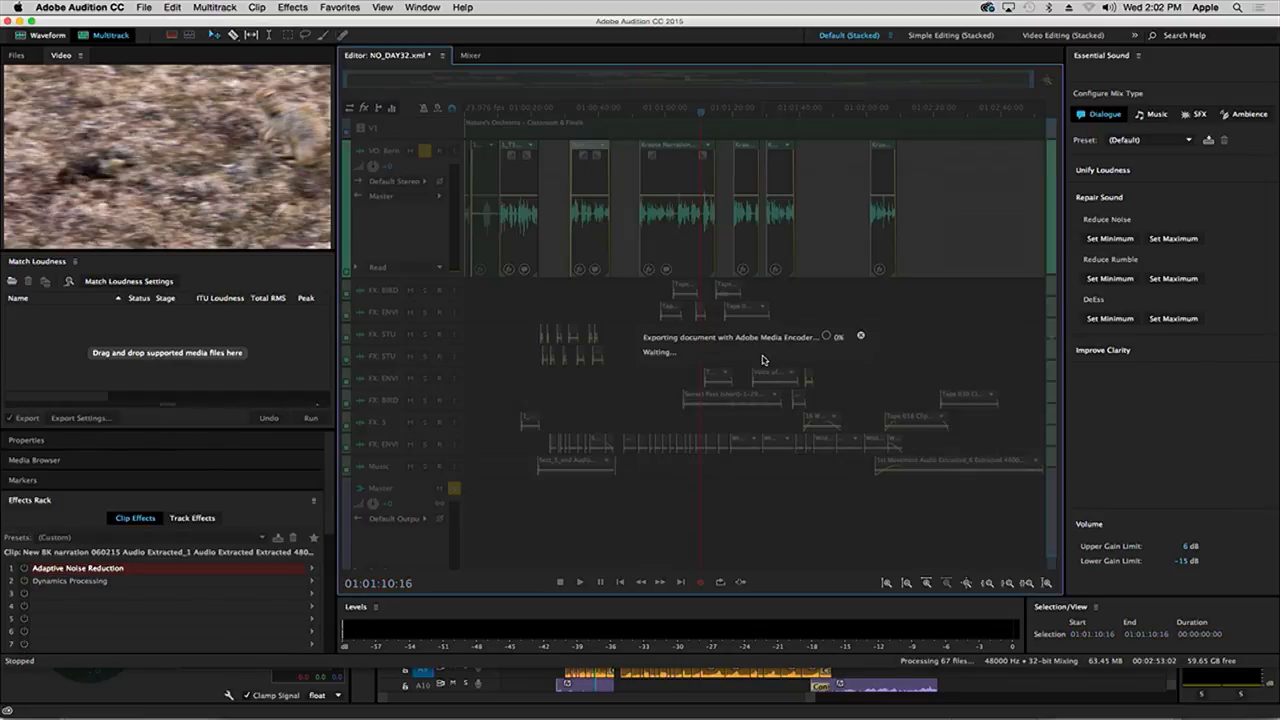